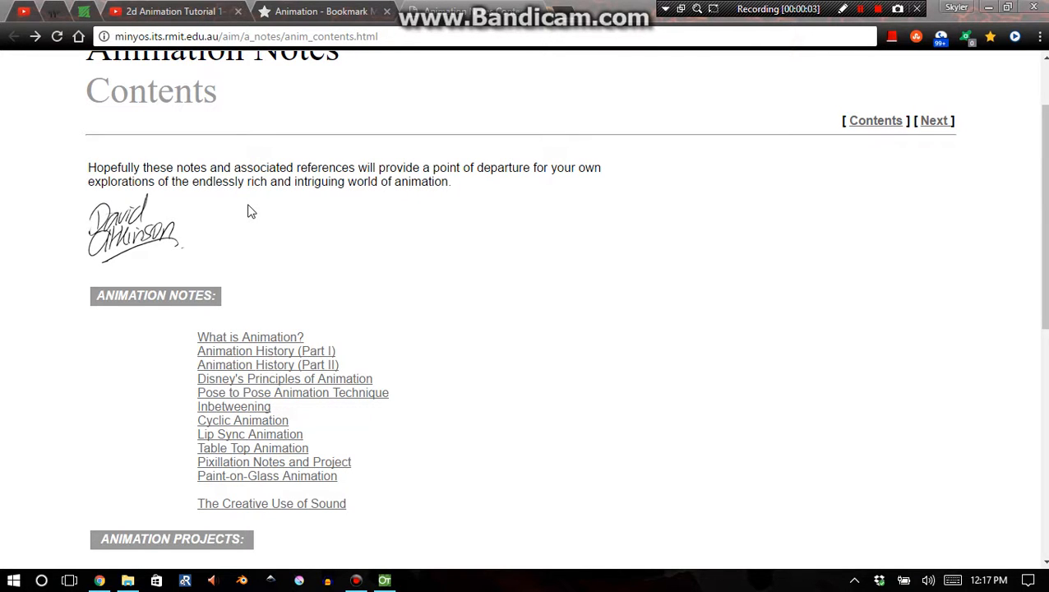
- Browse the Animation Notes contents page, selecting its web address and heading text
scroll(up, 3)
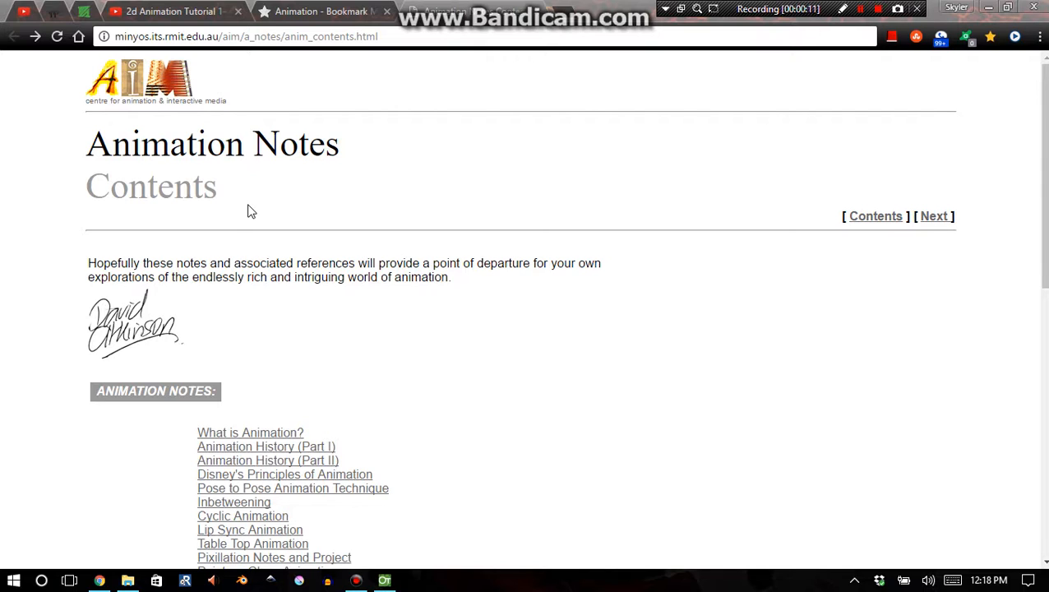
mouse_move(274, 247)
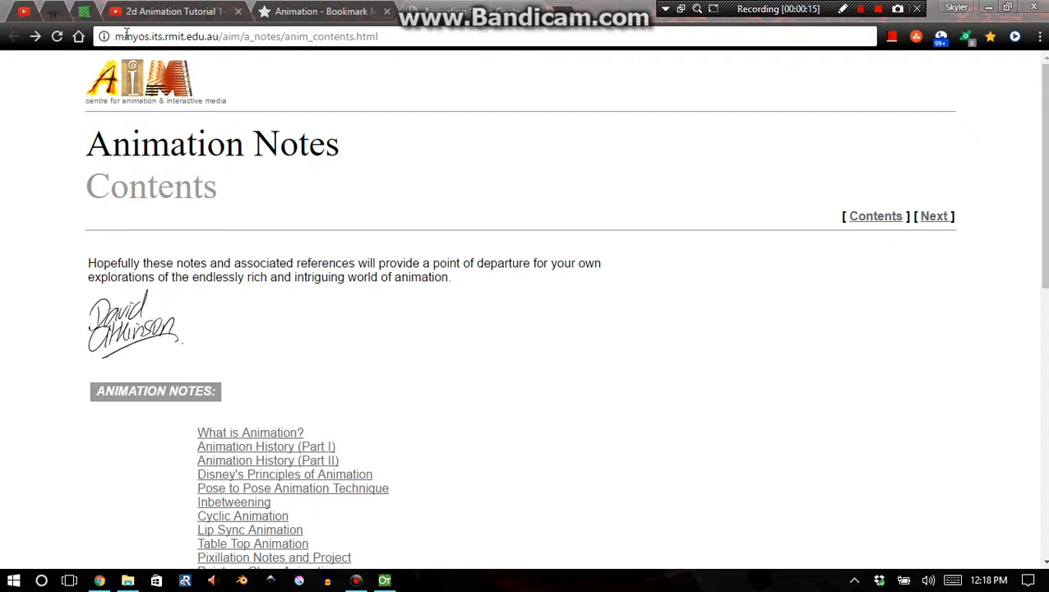
click(247, 35)
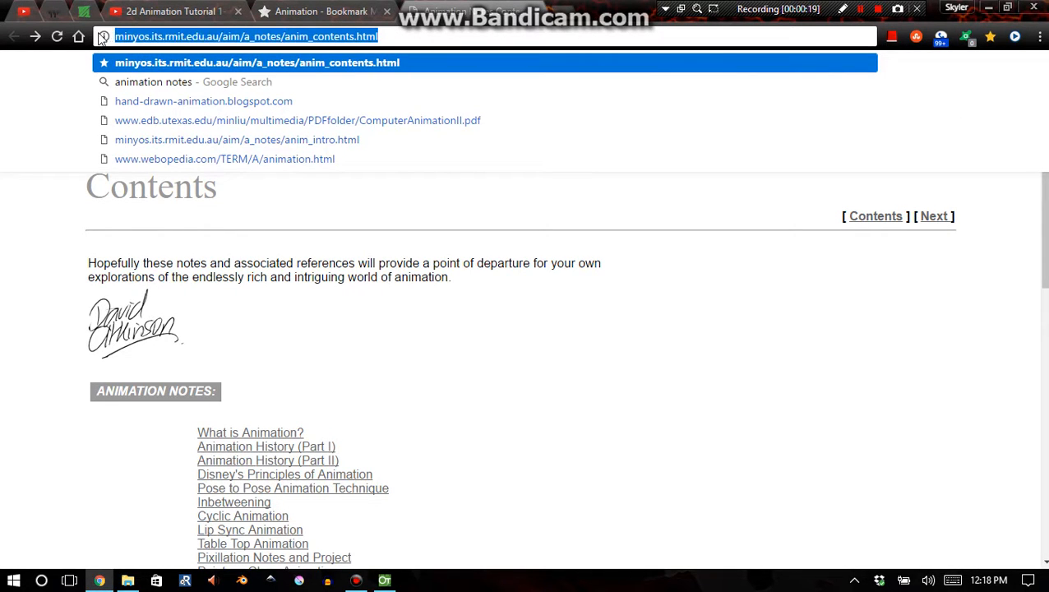
mouse_move(413, 159)
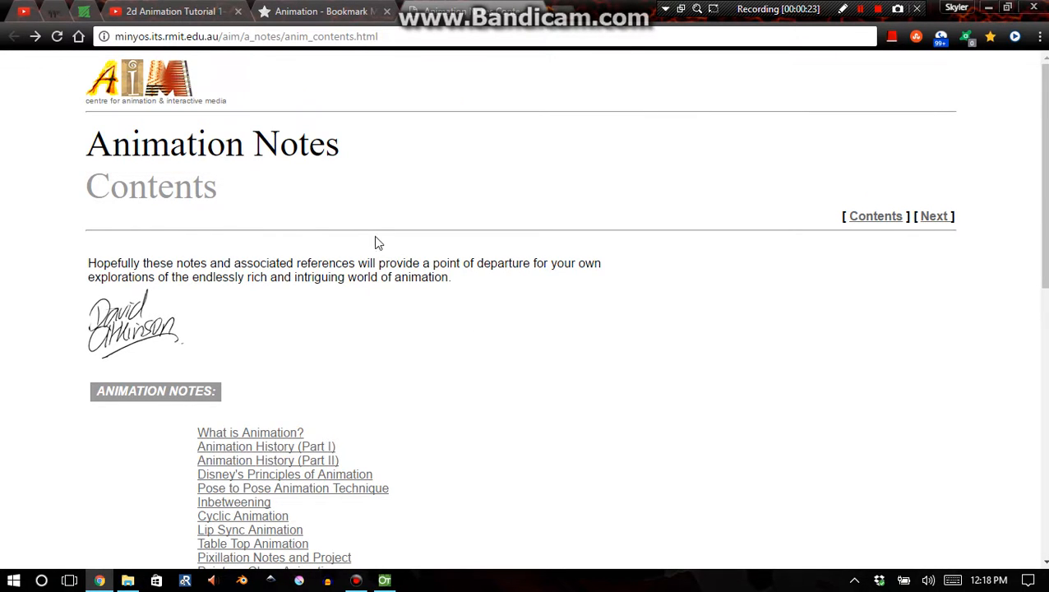
mouse_move(343, 195)
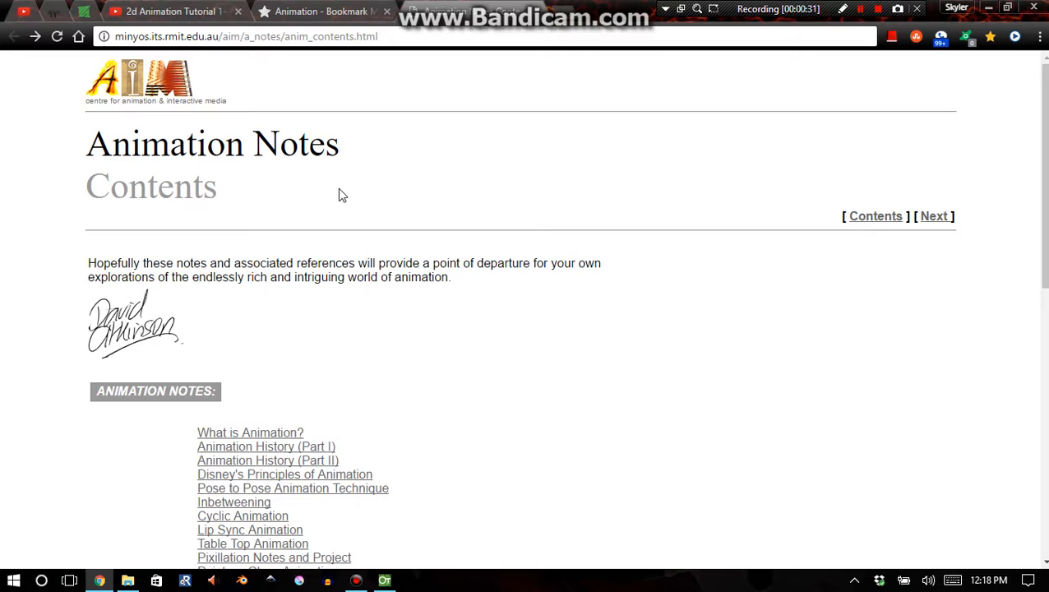
double_click(114, 143)
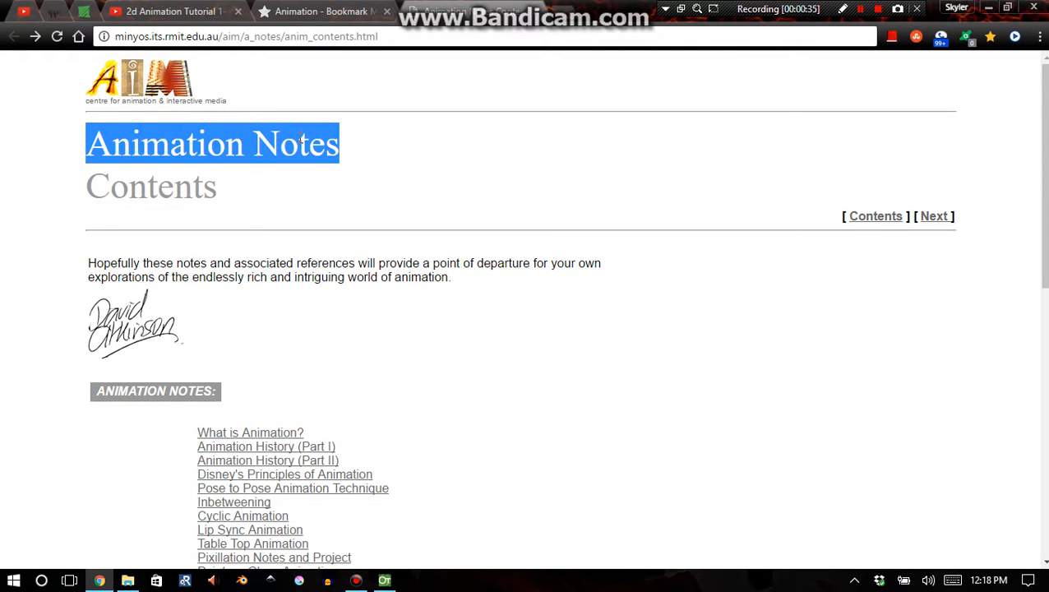
mouse_move(393, 268)
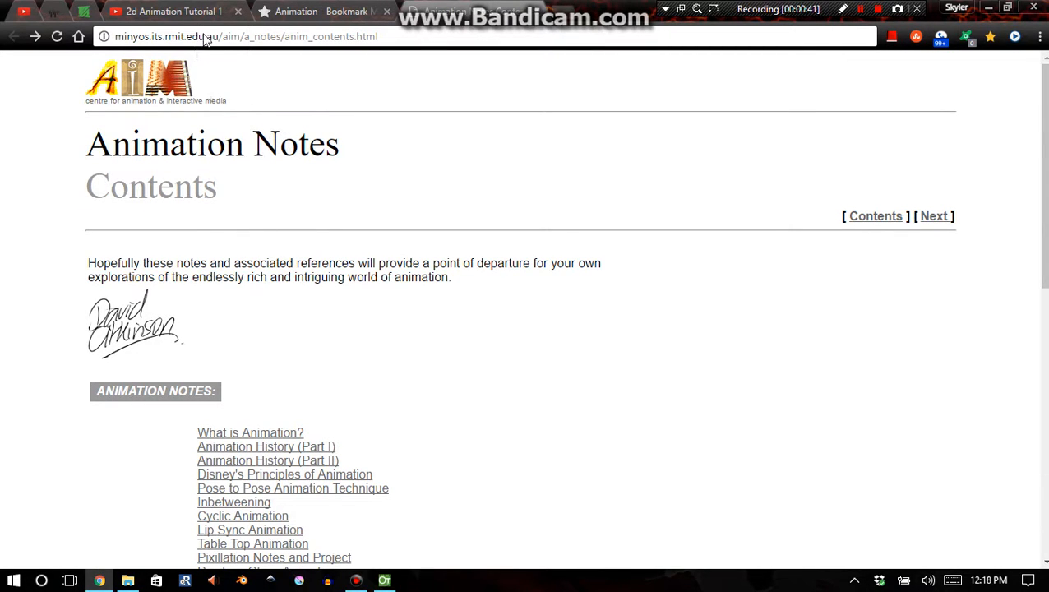
mouse_move(211, 51)
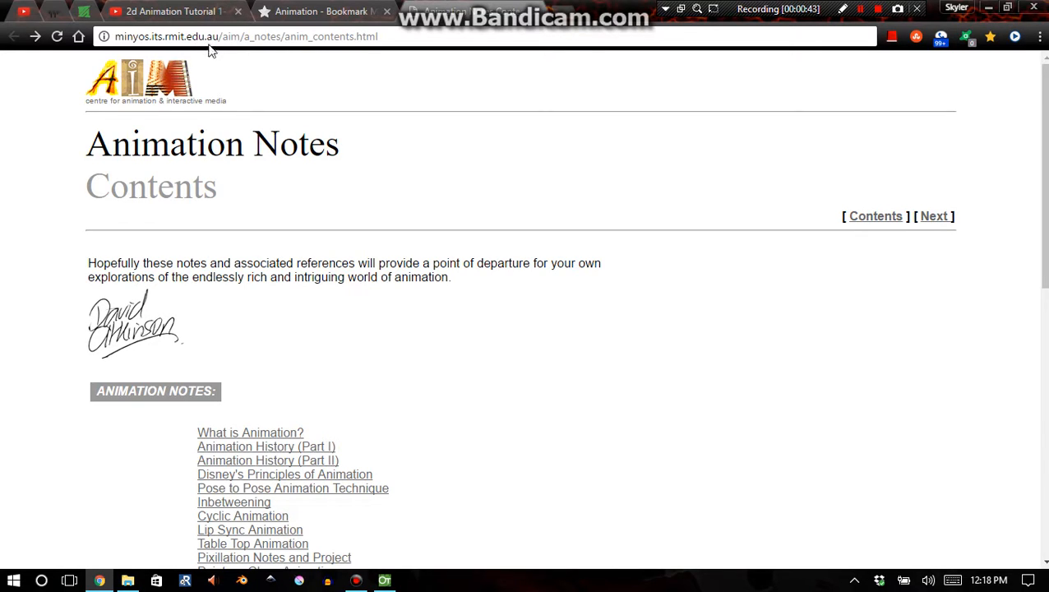
mouse_move(266, 85)
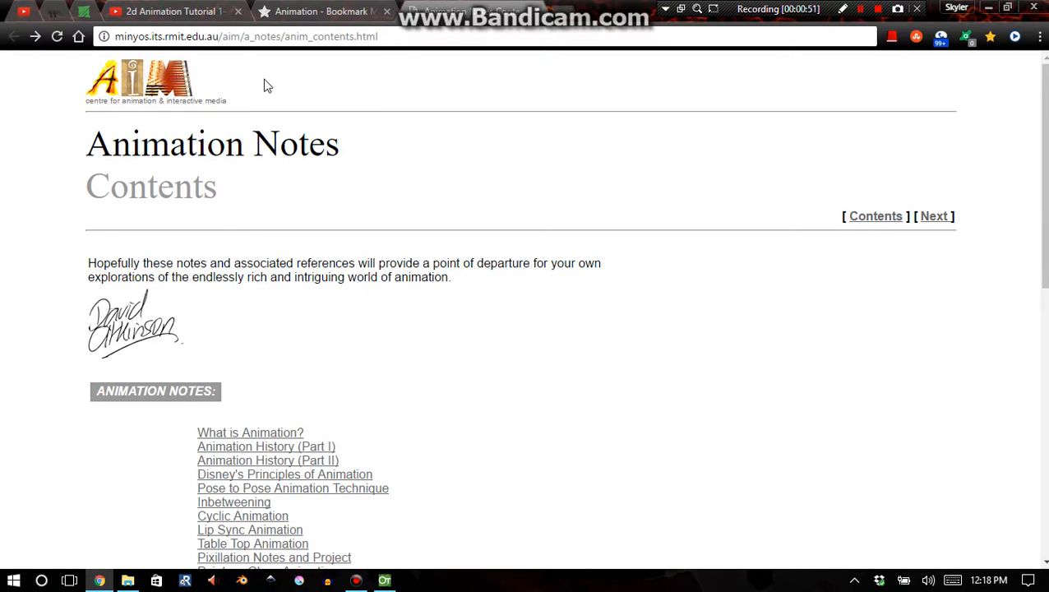
scroll(down, 3)
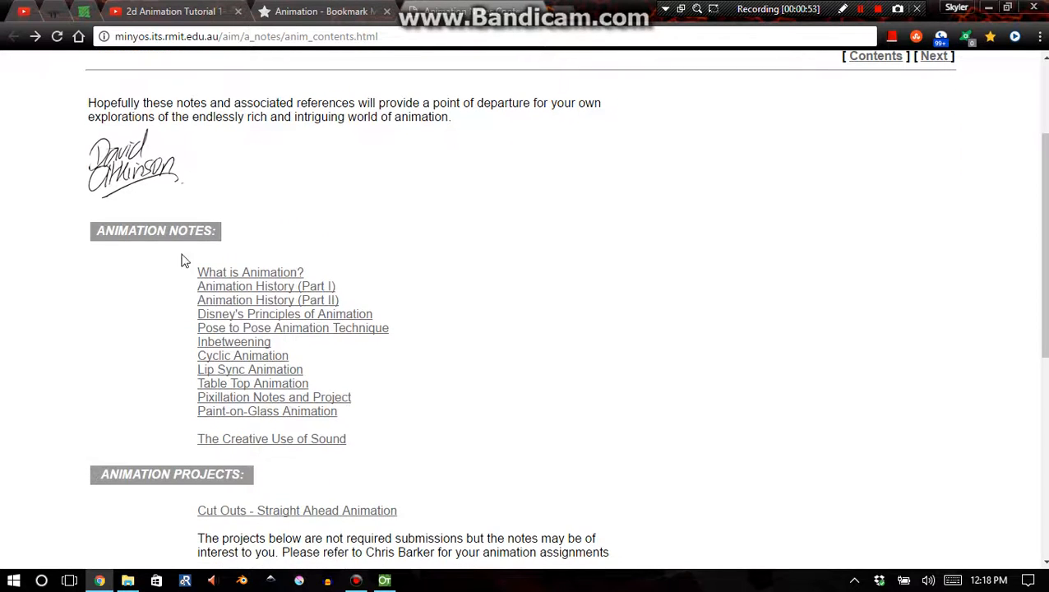
scroll(down, 3)
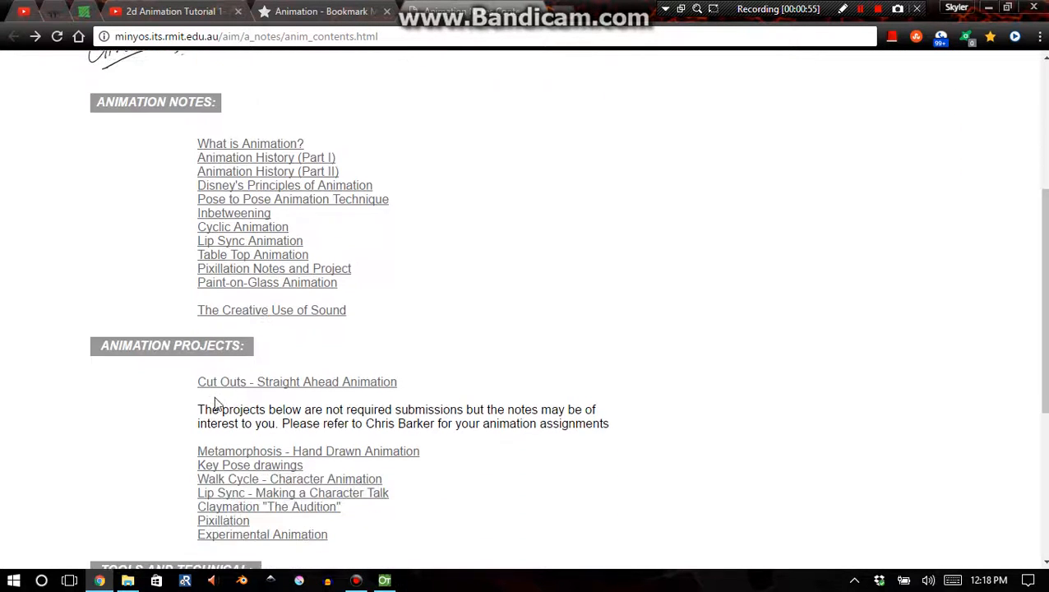
scroll(down, 3)
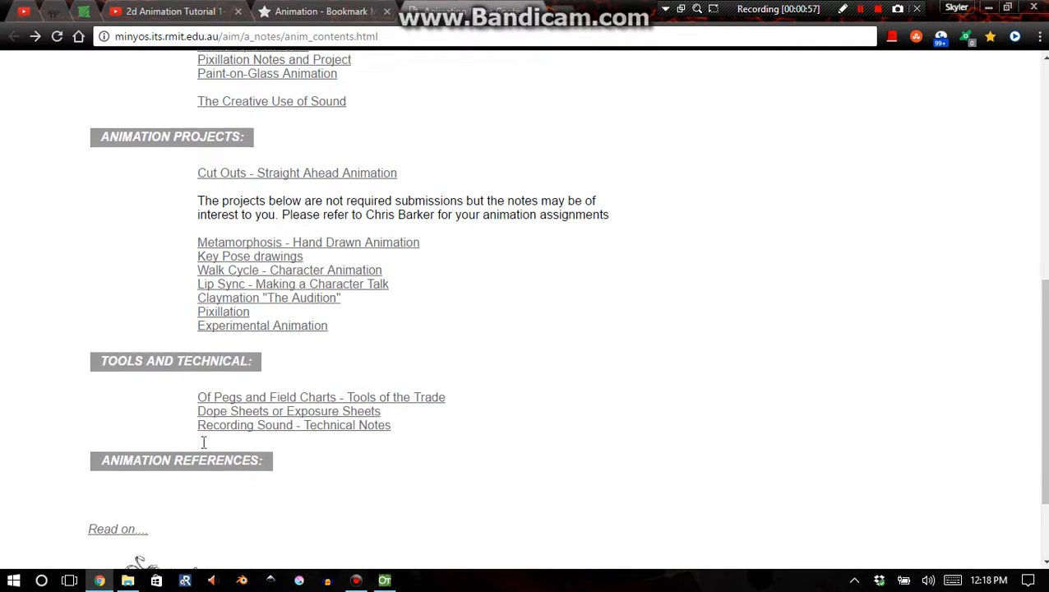
scroll(down, 3)
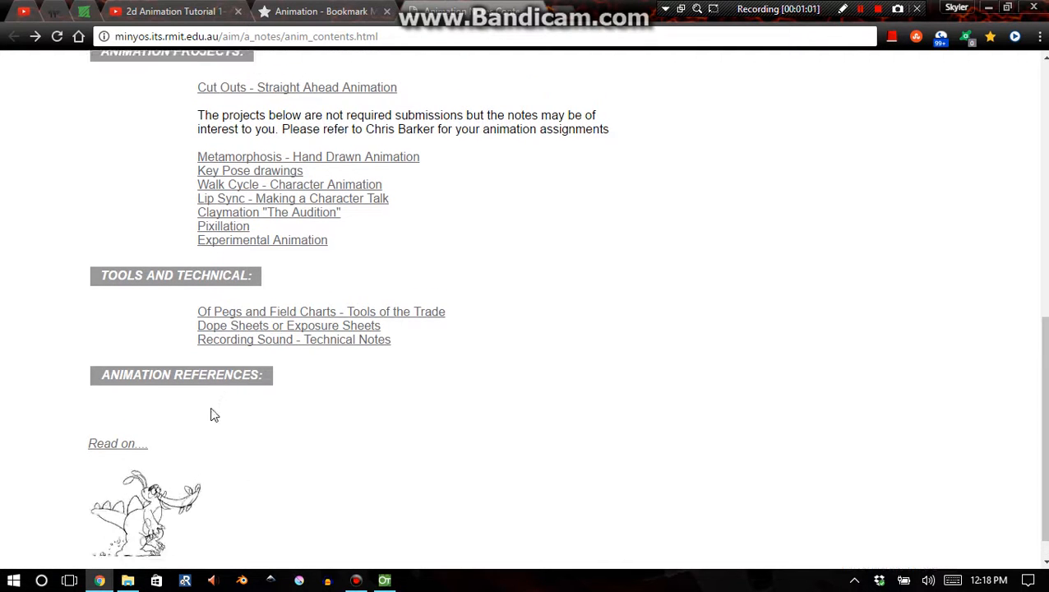
scroll(up, 3)
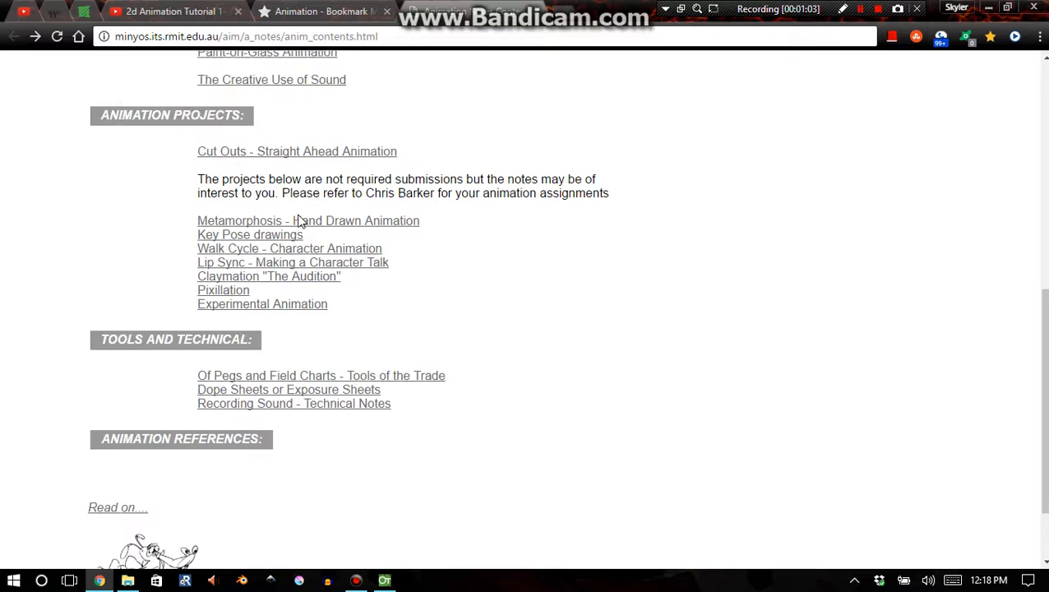
scroll(up, 3)
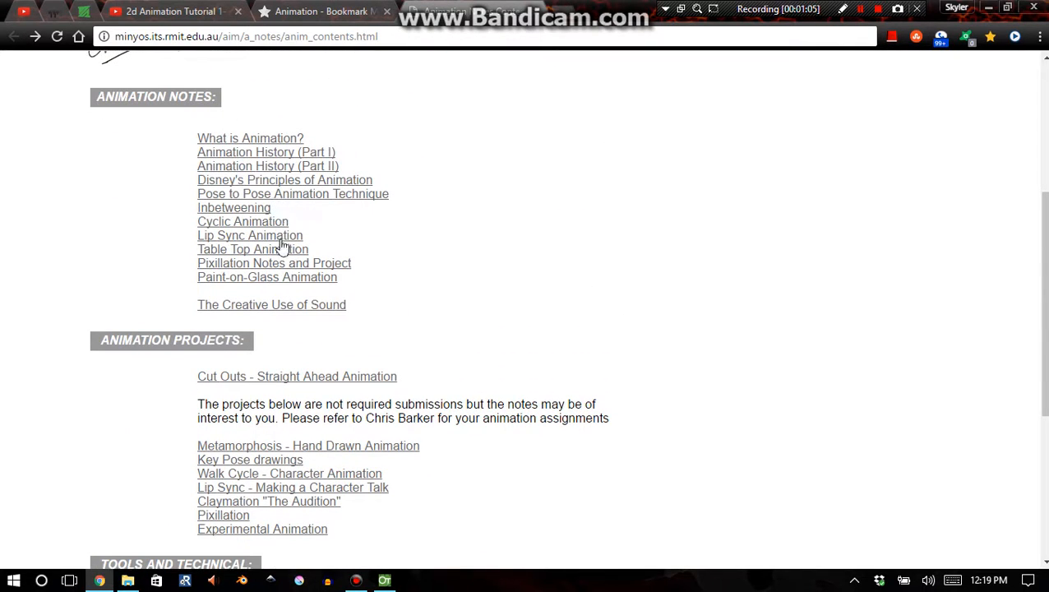
mouse_move(284, 179)
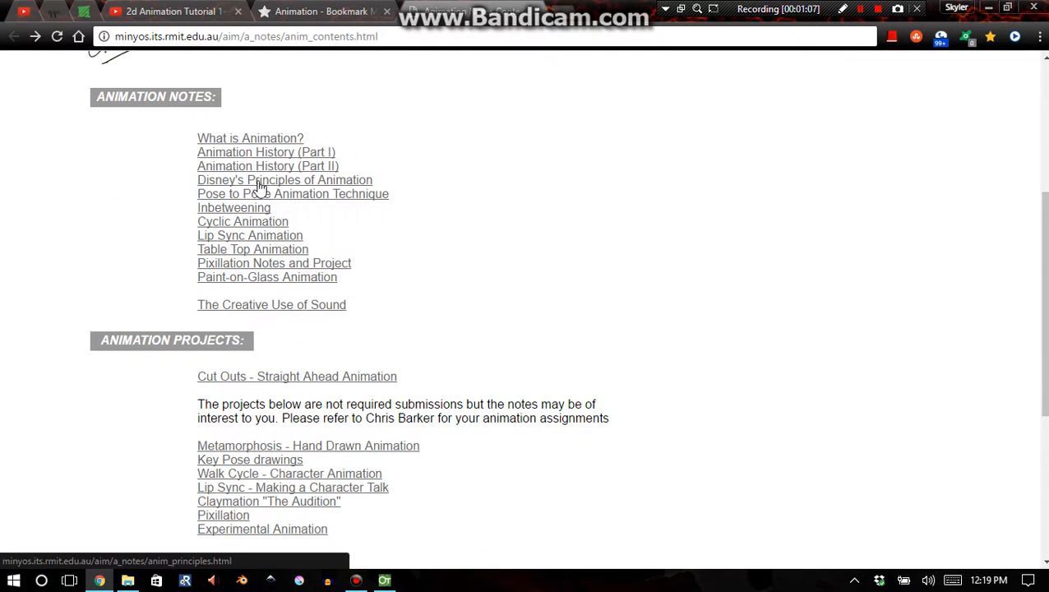
mouse_move(271, 304)
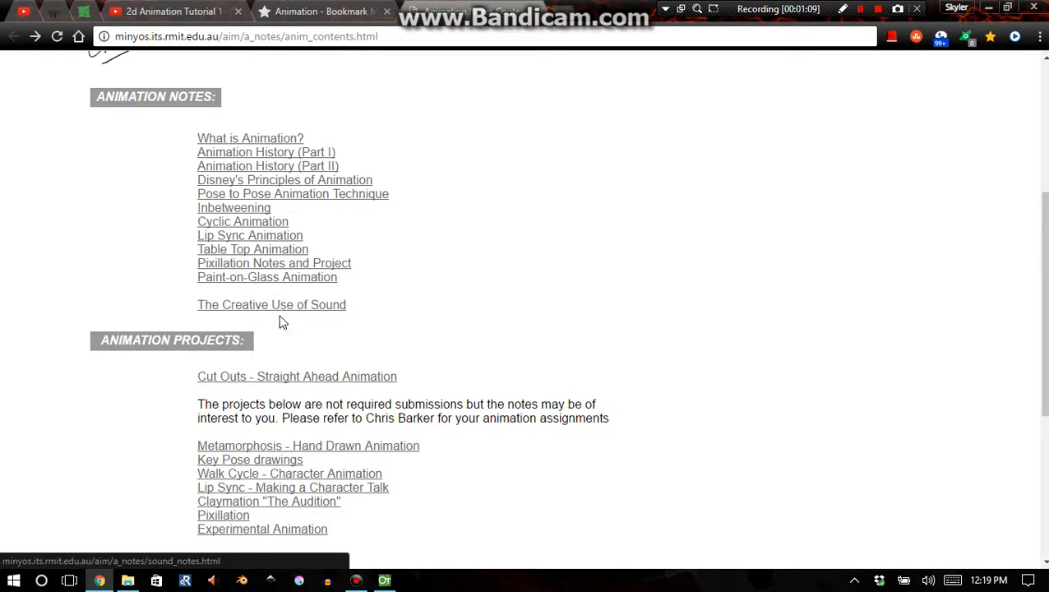
mouse_move(278, 294)
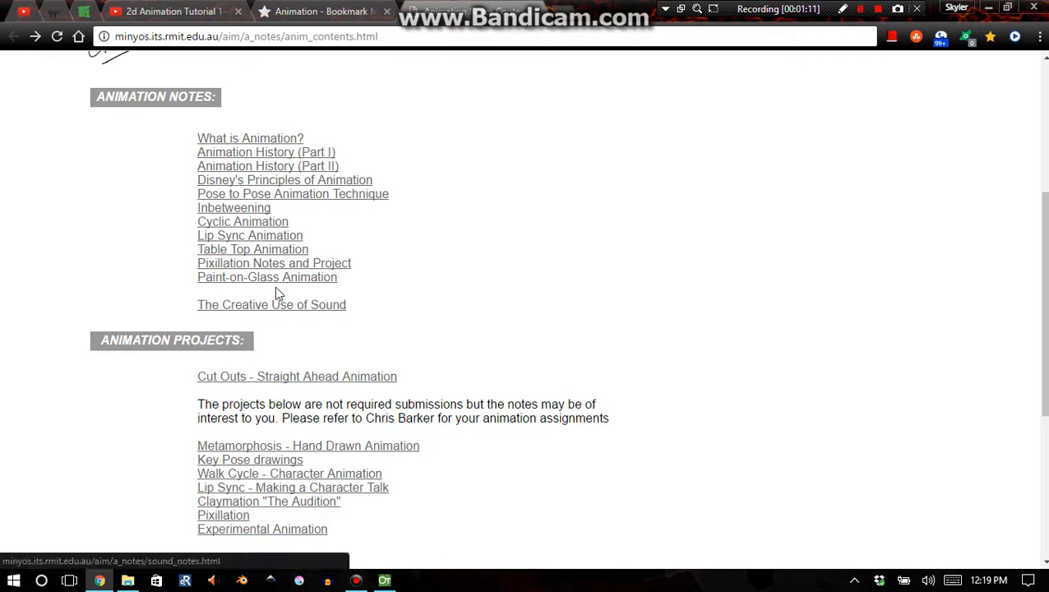
- Open Disney's Principles of Animation in a new tab and skim Squash and Stretch
right_click(292, 193)
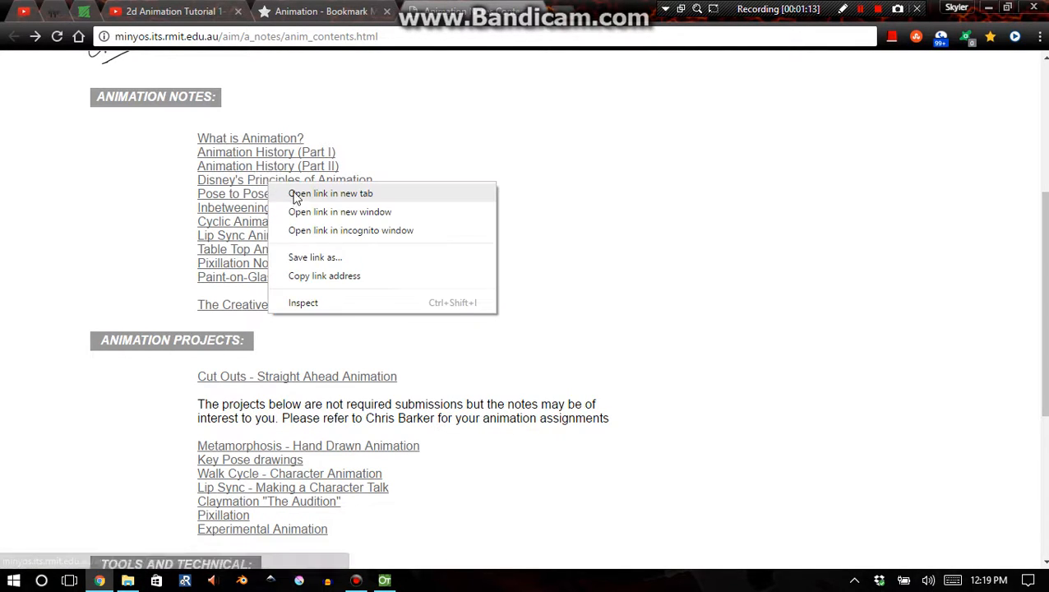
click(329, 192)
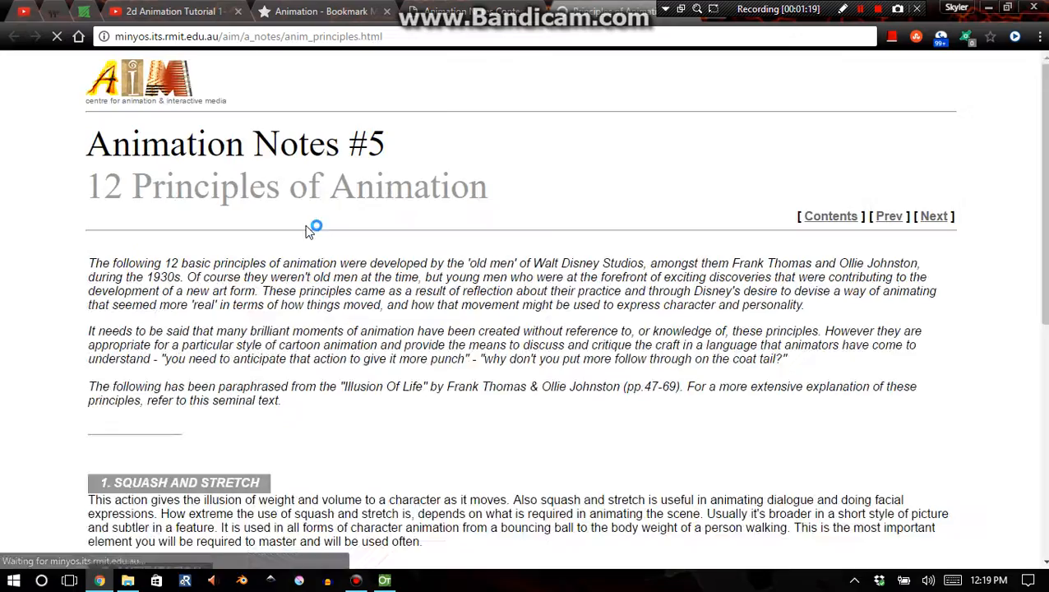
scroll(down, 3)
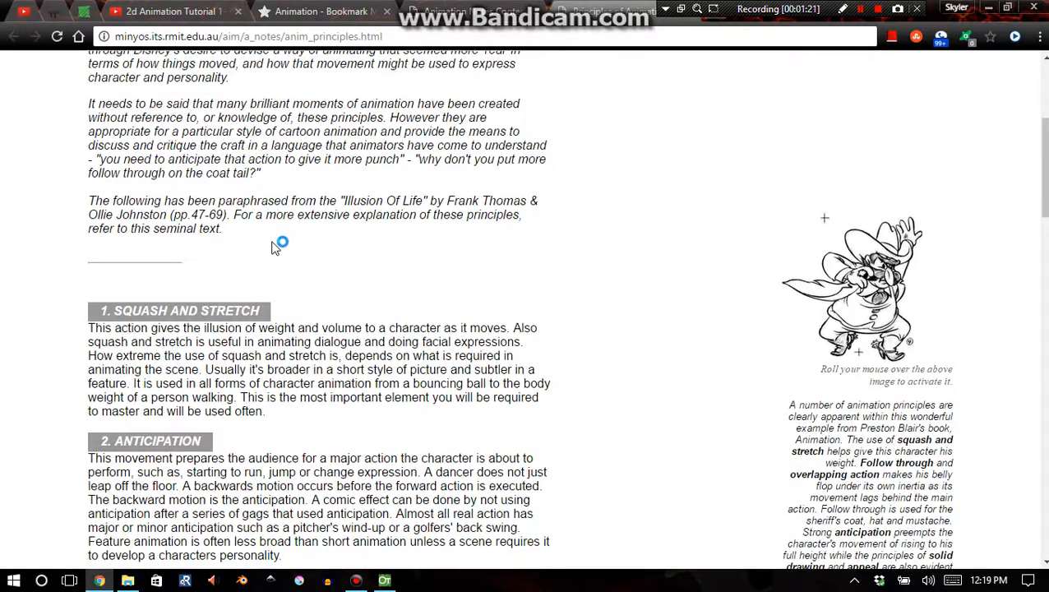
scroll(down, 3)
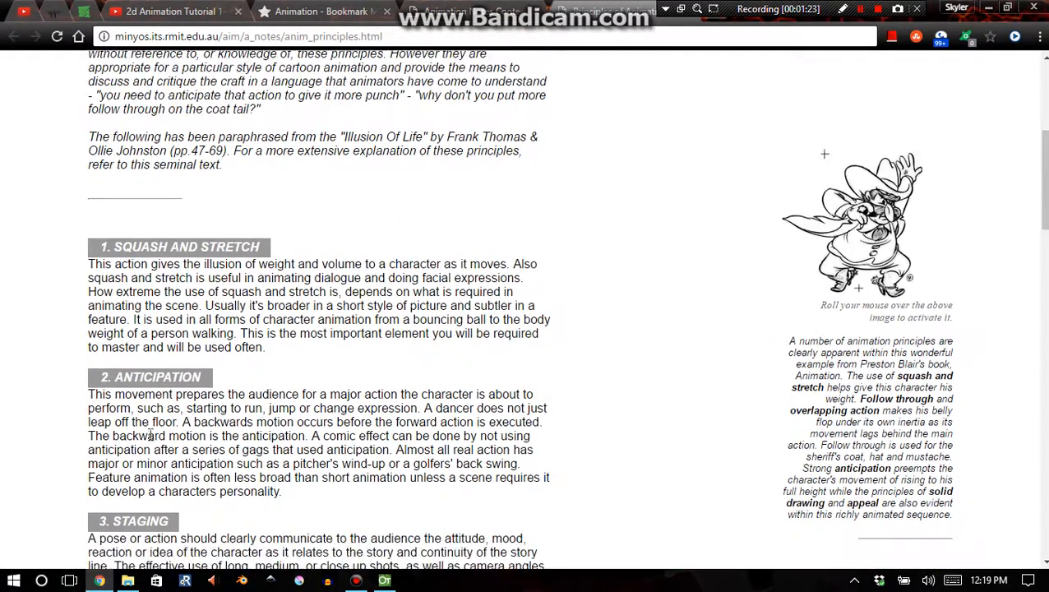
scroll(down, 3)
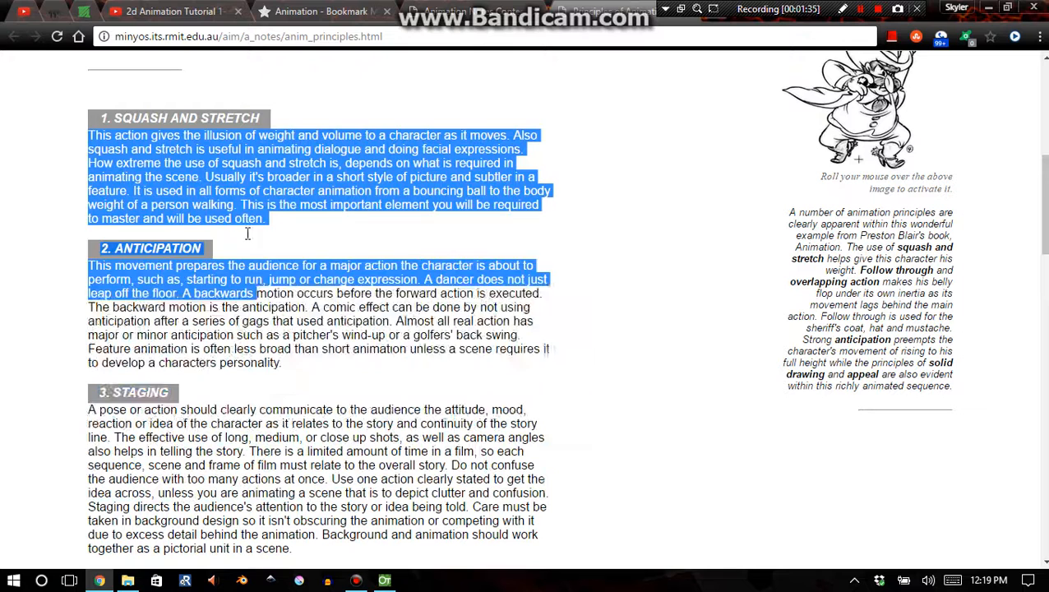
click(296, 184)
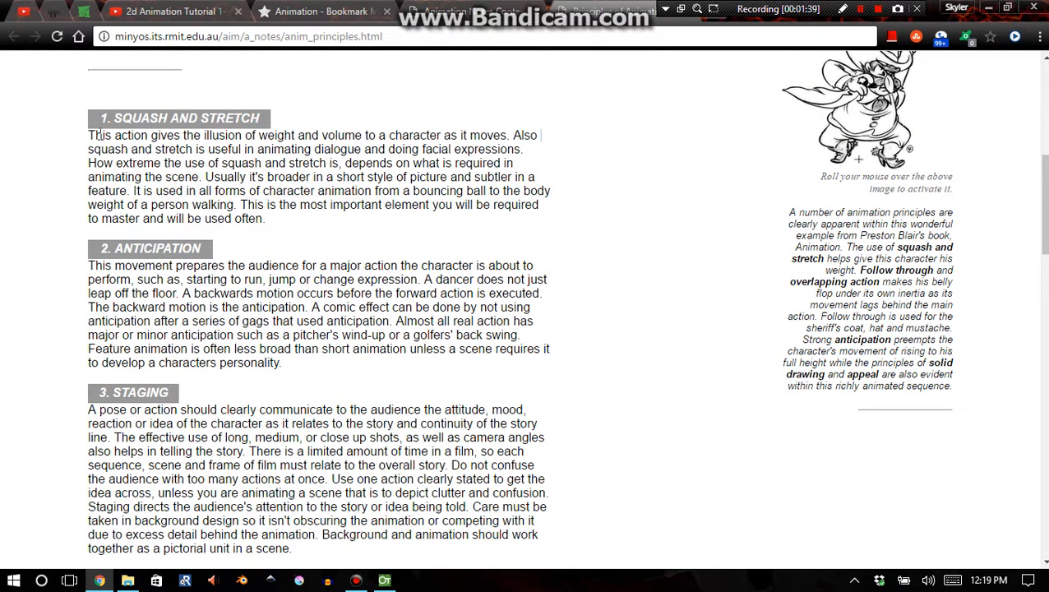
click(164, 11)
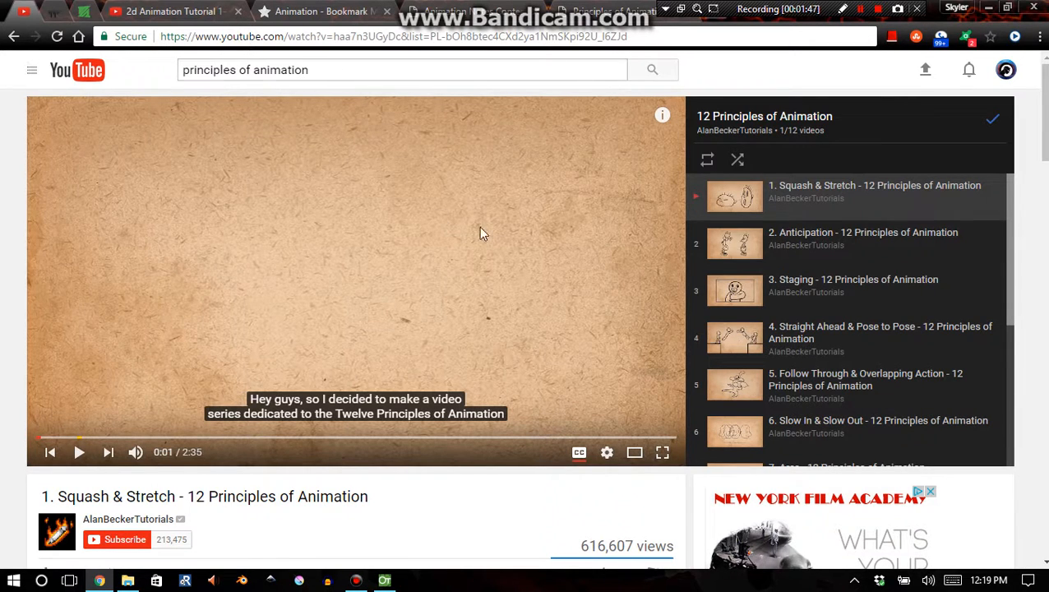
mouse_move(734, 131)
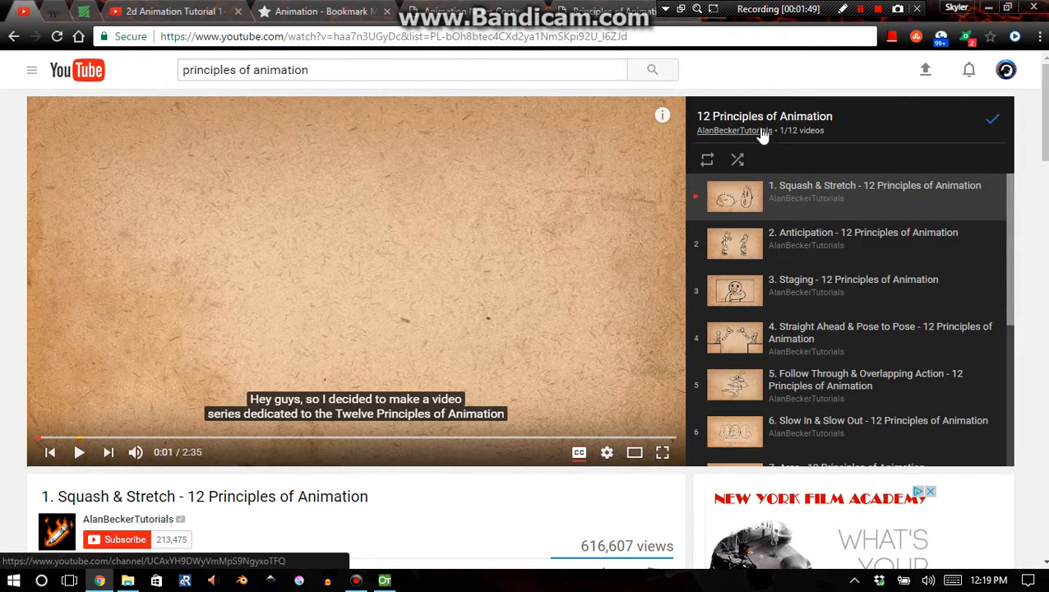
mouse_move(1013, 218)
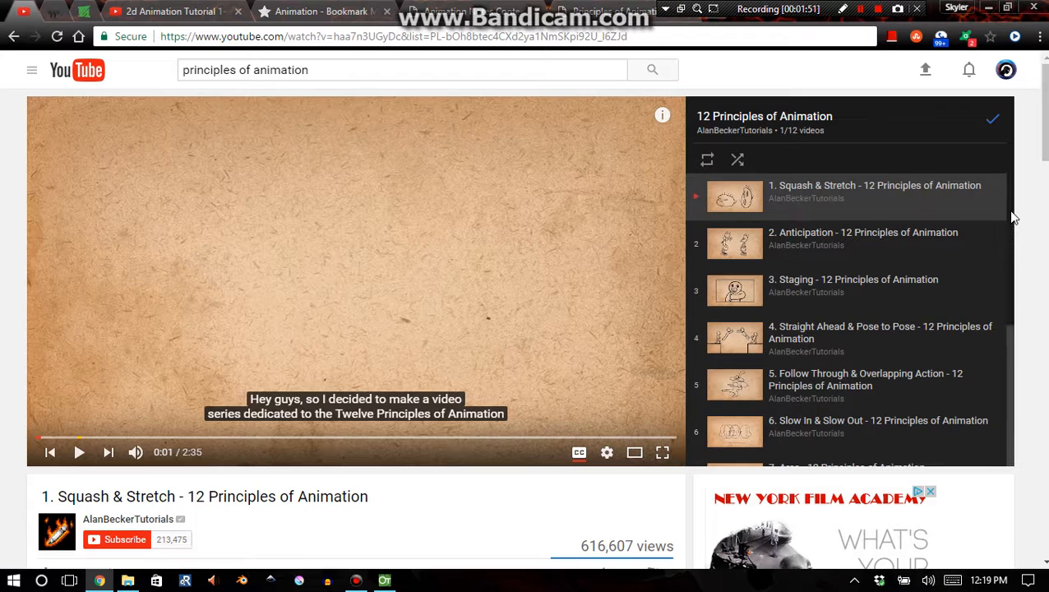
scroll(down, 3)
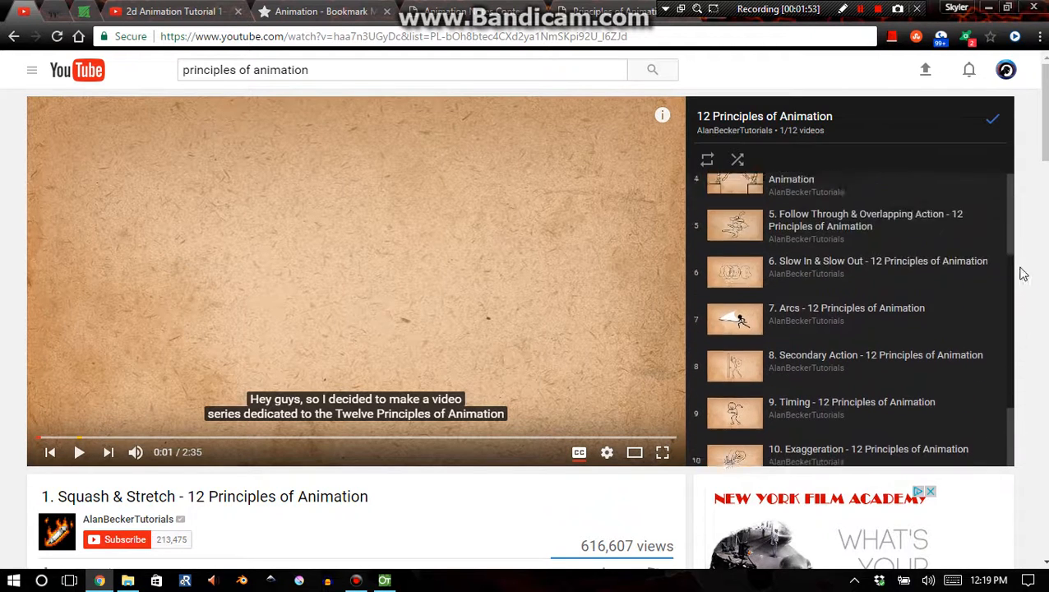
scroll(up, 3)
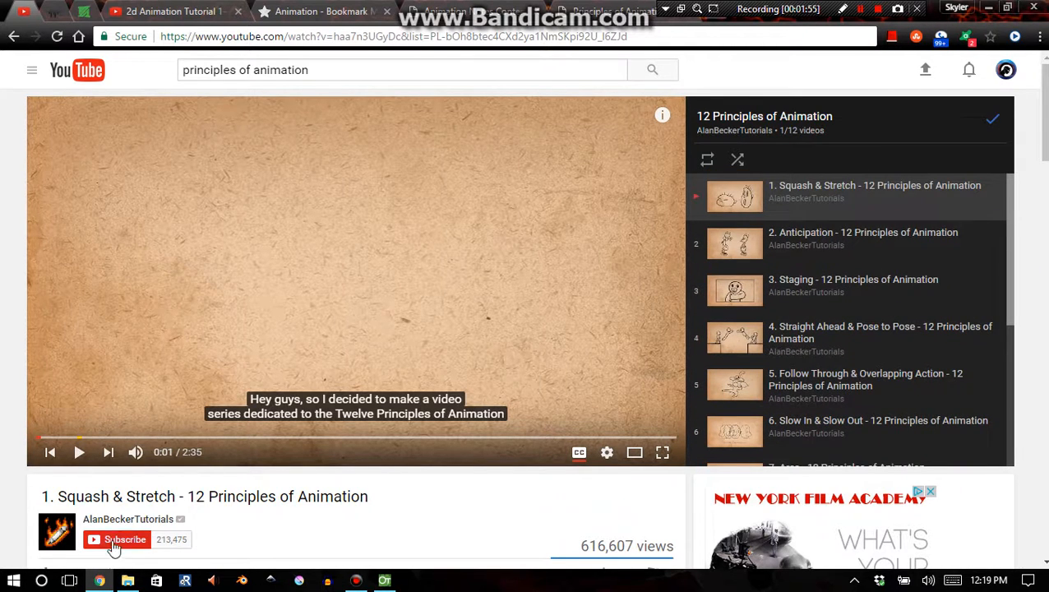
click(125, 539)
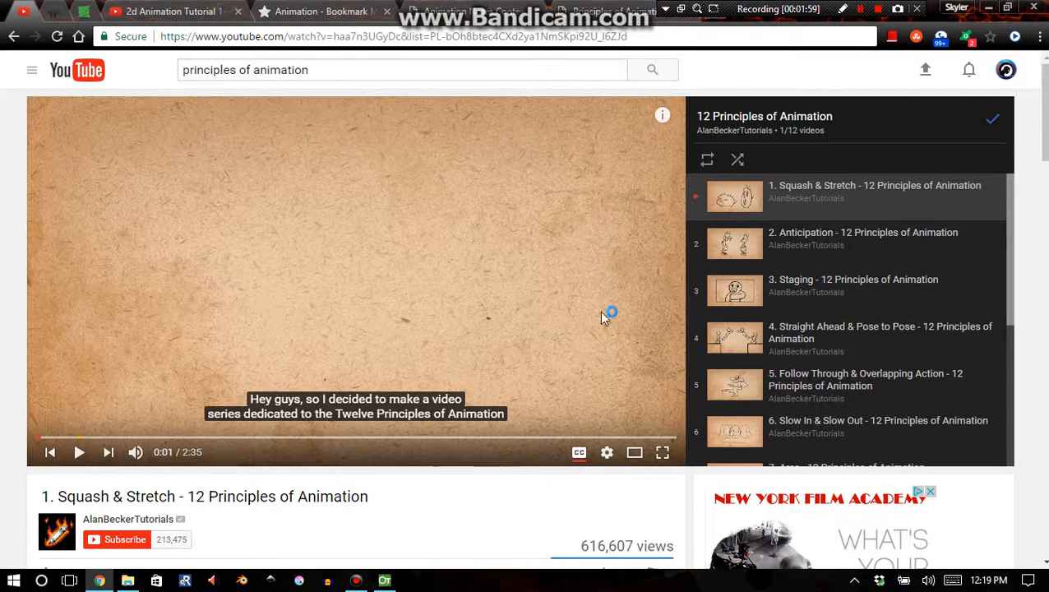
mouse_move(629, 308)
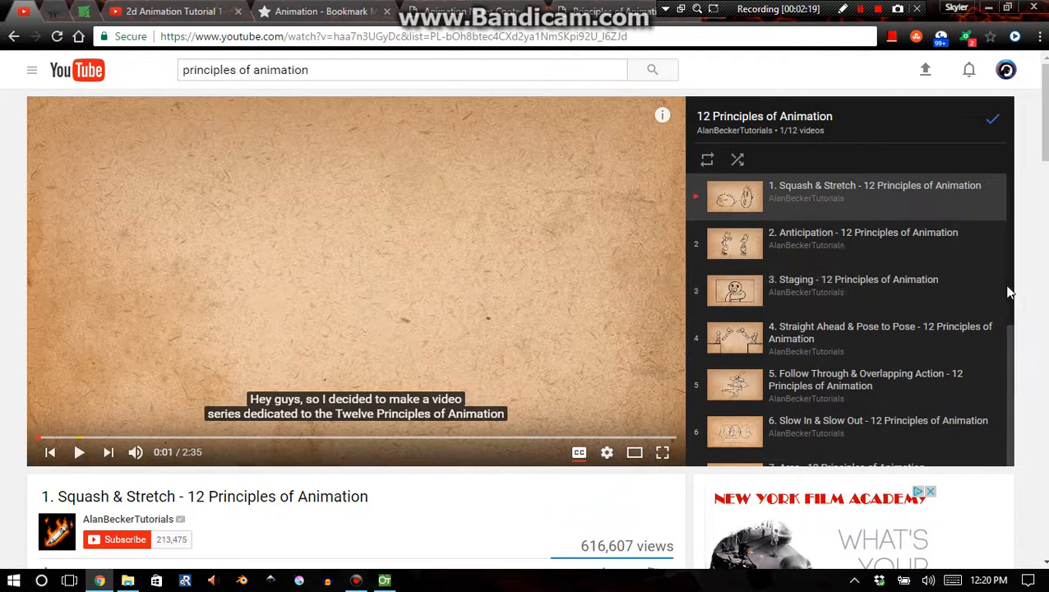
scroll(down, 3)
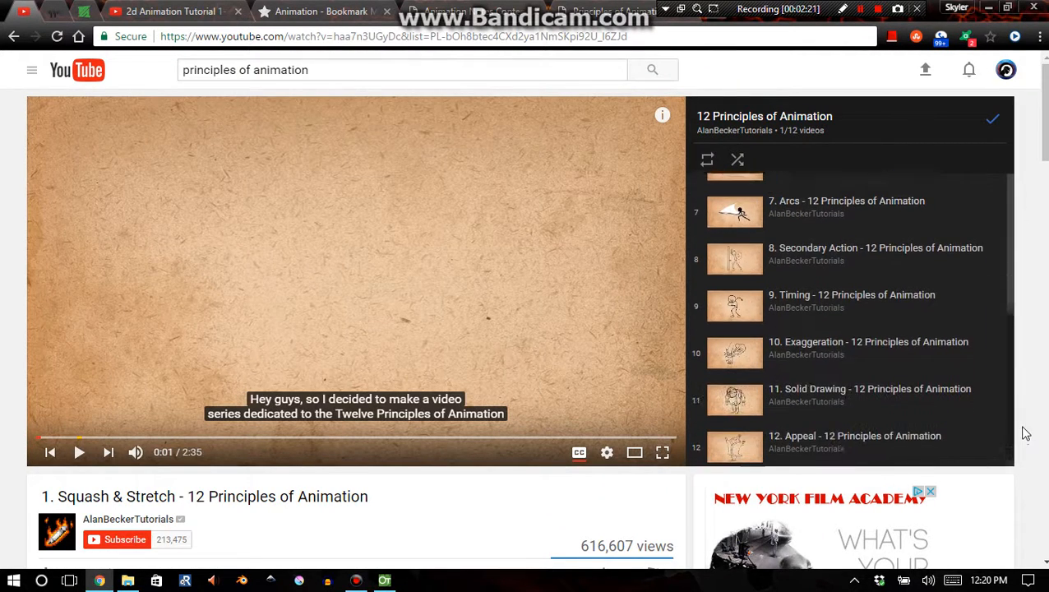
scroll(up, 3)
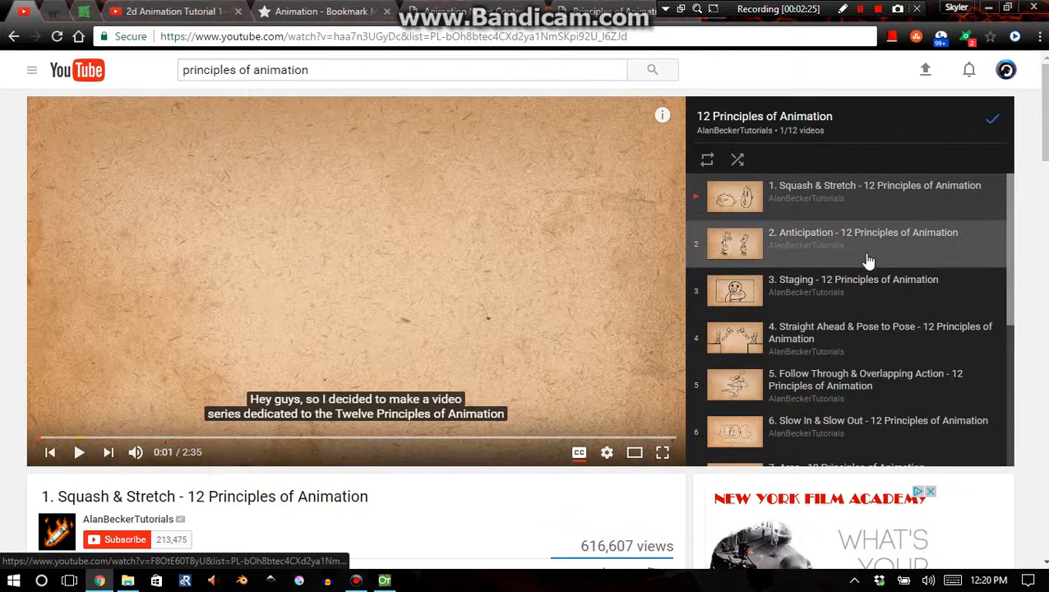
mouse_move(715, 83)
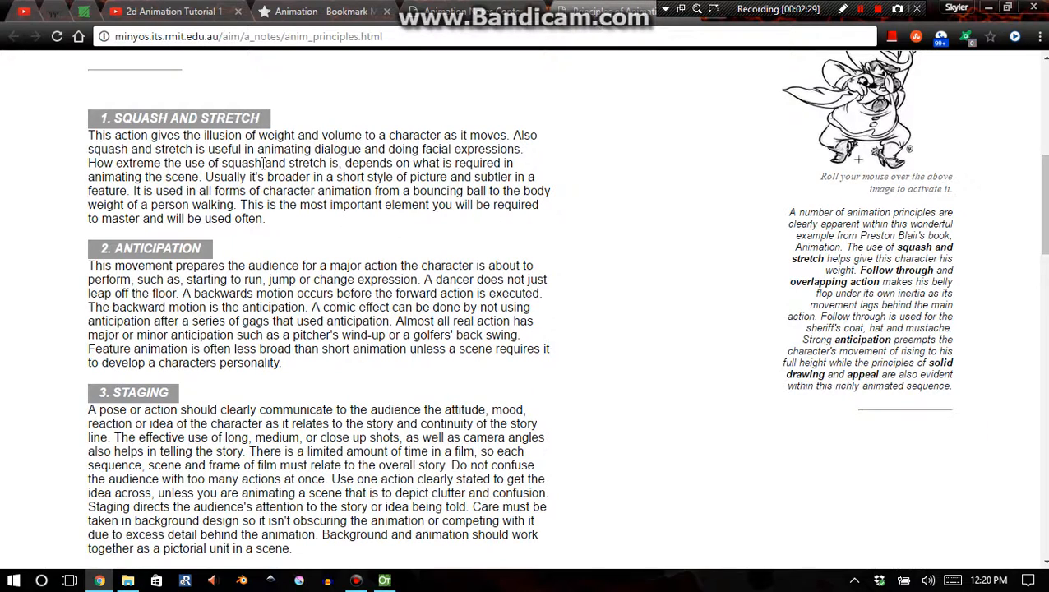
mouse_move(168, 247)
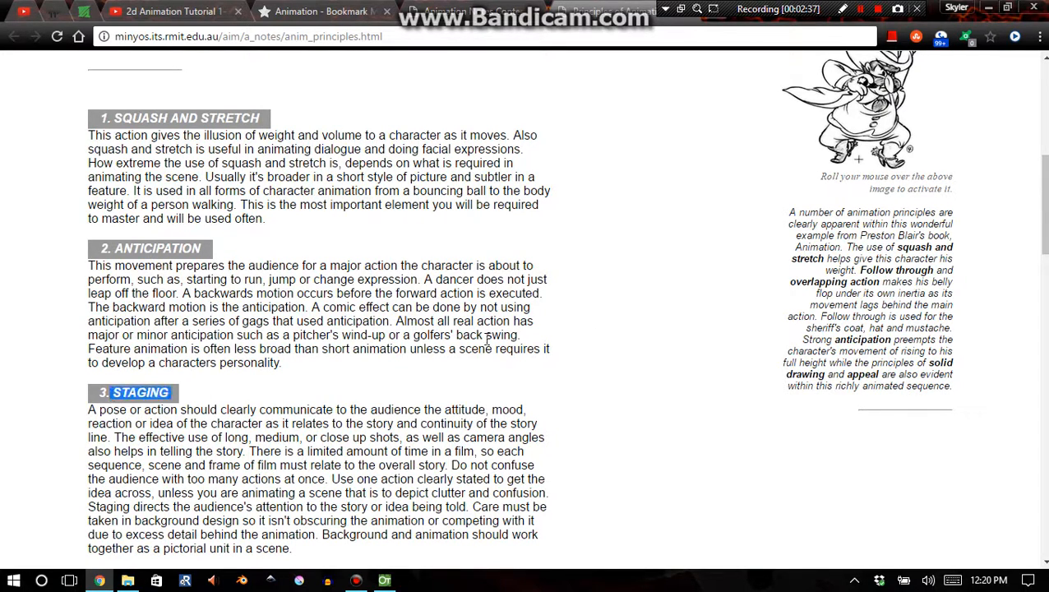
- Read the 12 Principles notes through Follow Through and Overlapping Action, then go back to Contents
scroll(down, 3)
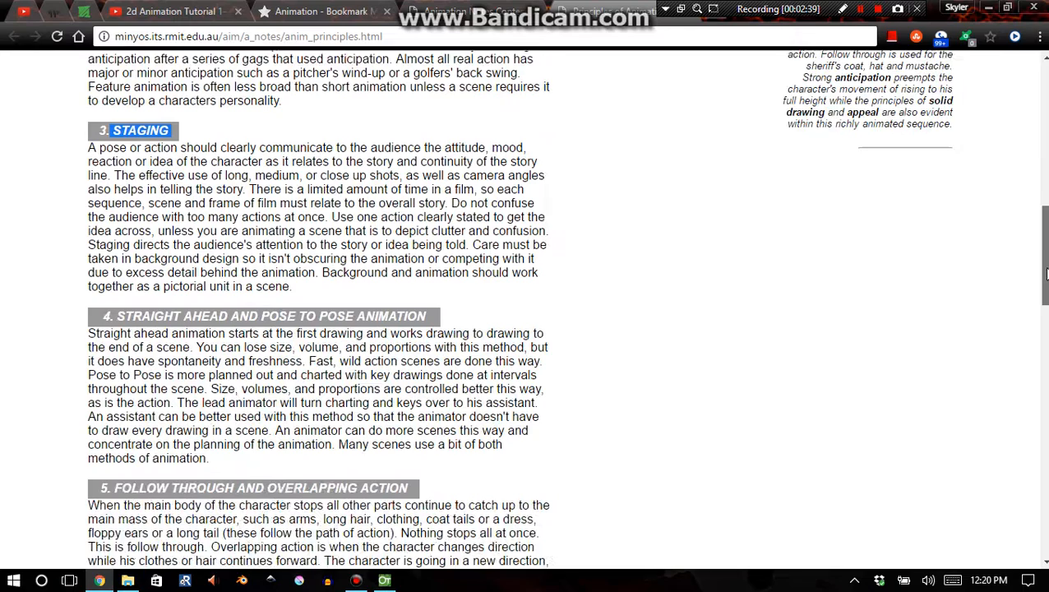
scroll(down, 3)
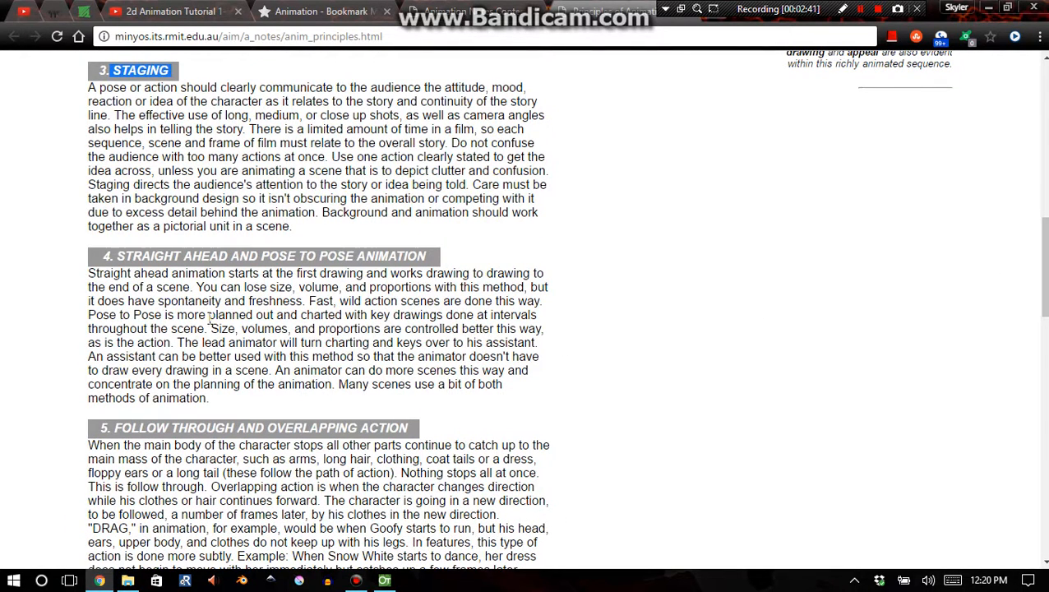
double_click(149, 255)
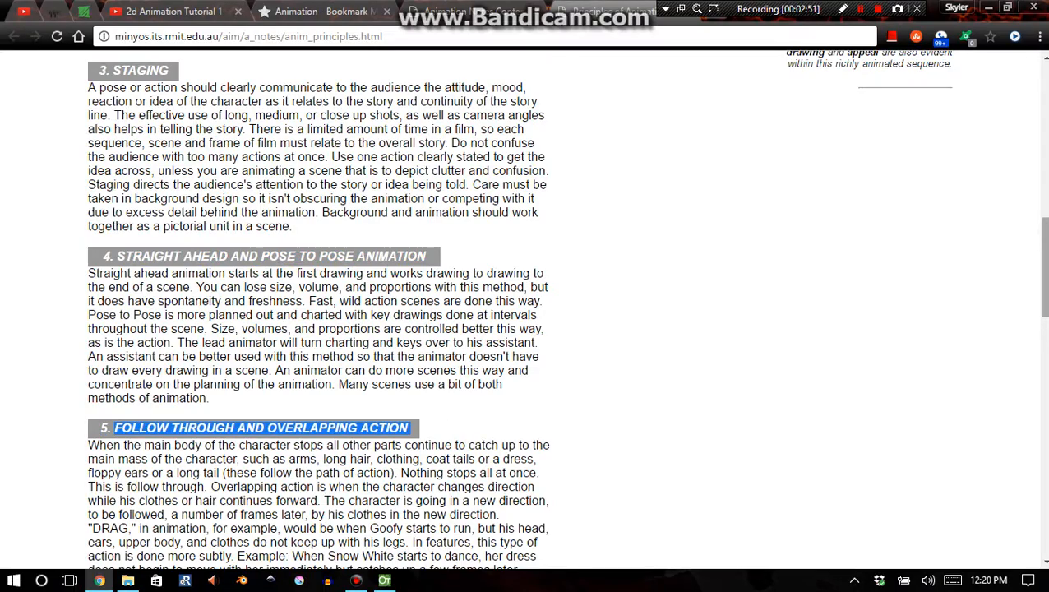
scroll(down, 3)
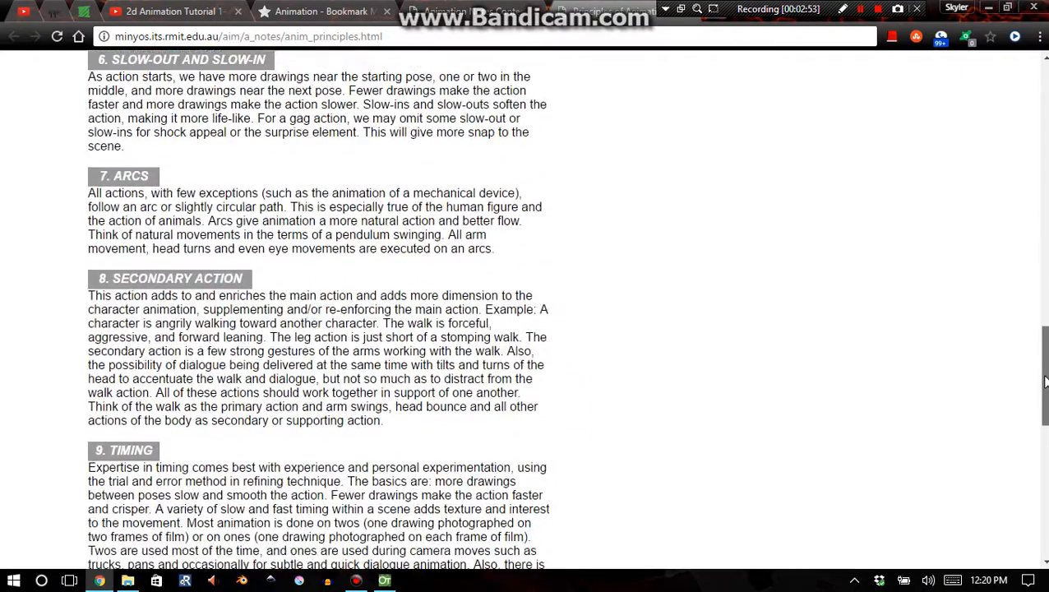
scroll(up, 3)
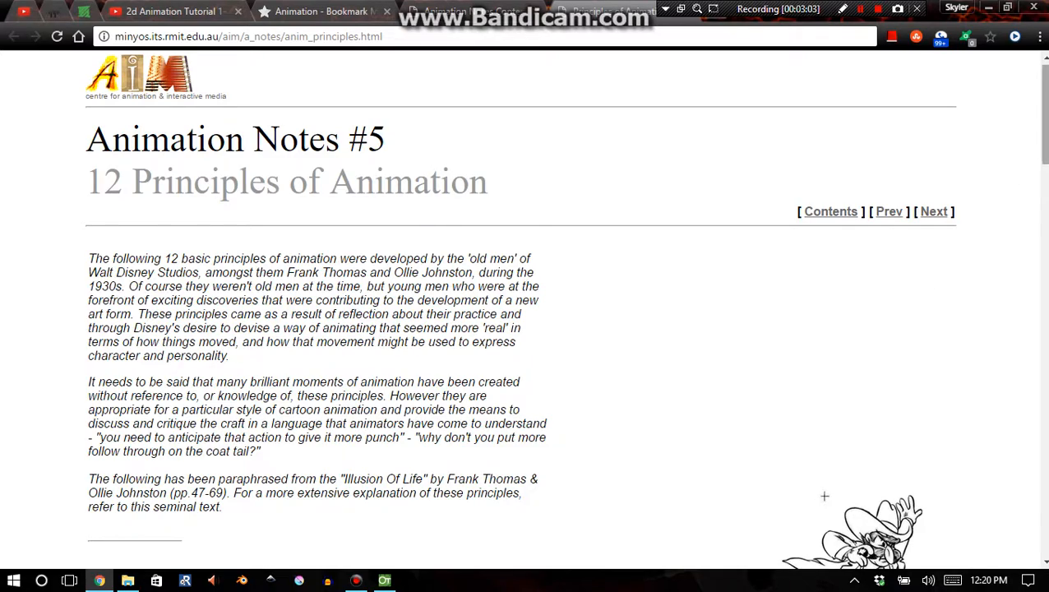
scroll(down, 3)
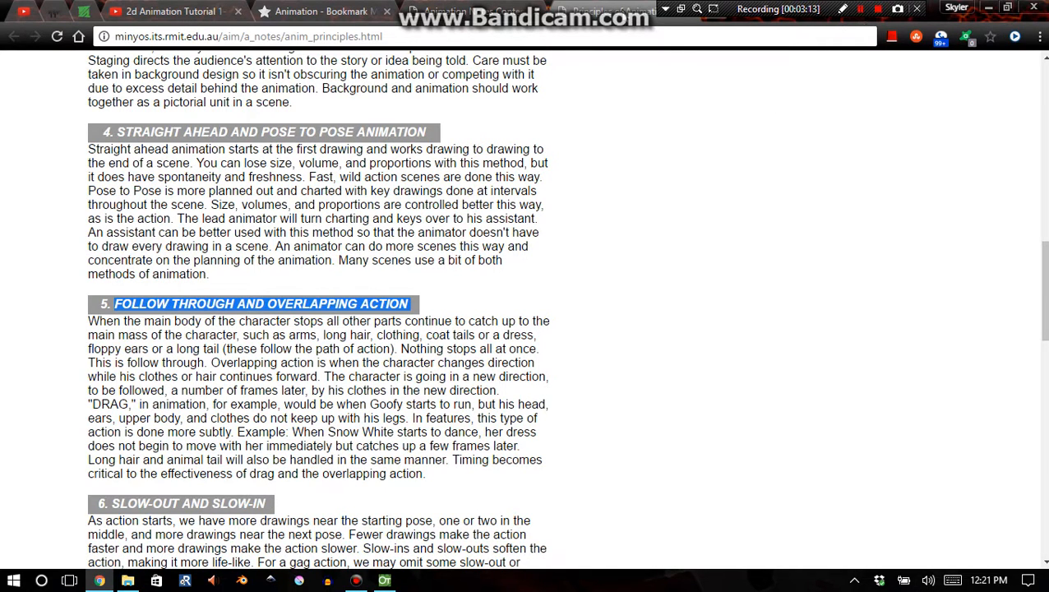
click(14, 37)
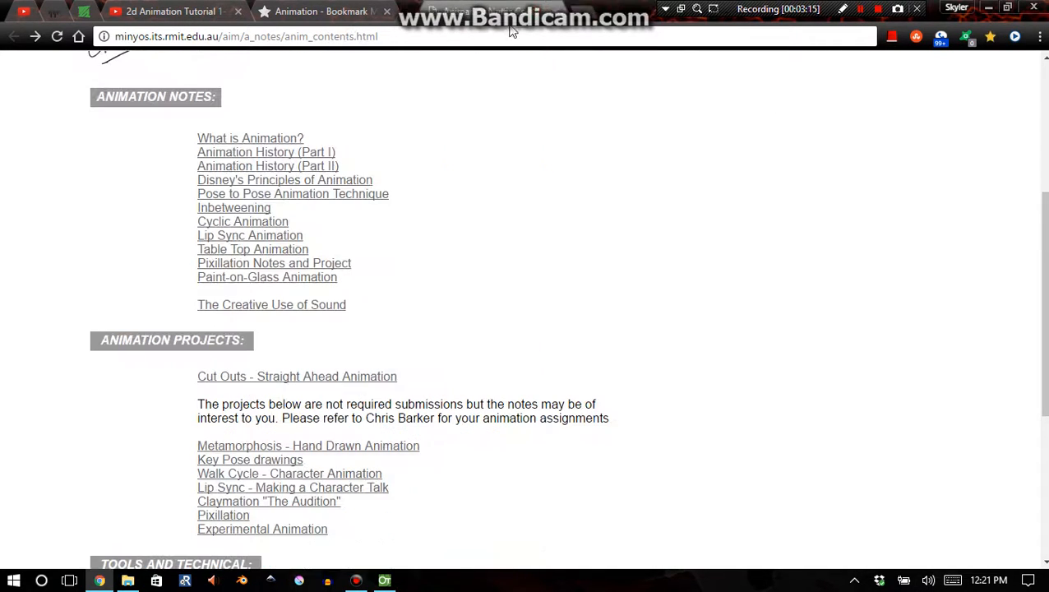
mouse_move(228, 51)
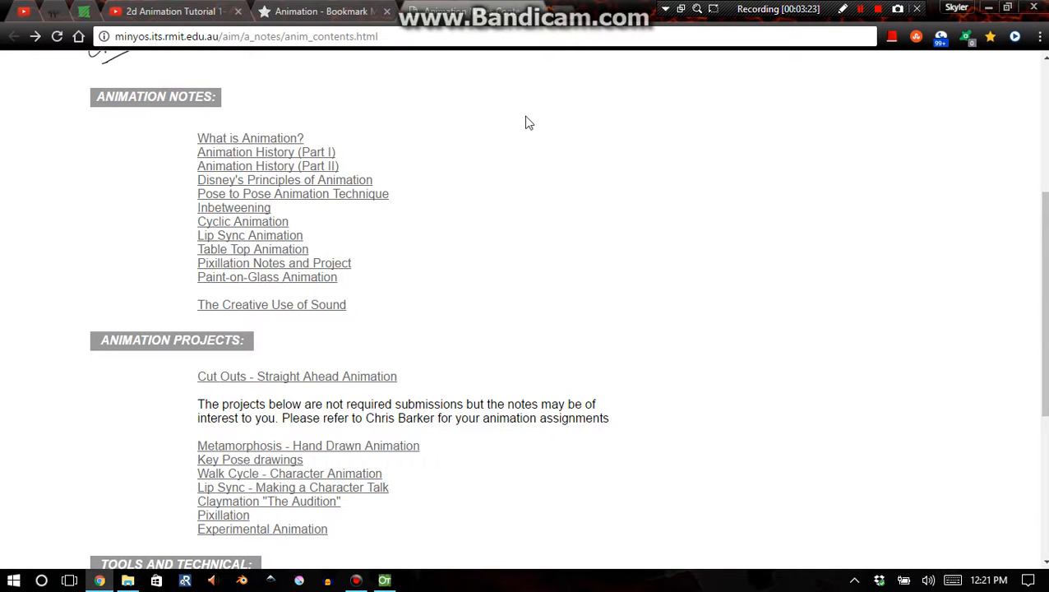
mouse_move(540, 149)
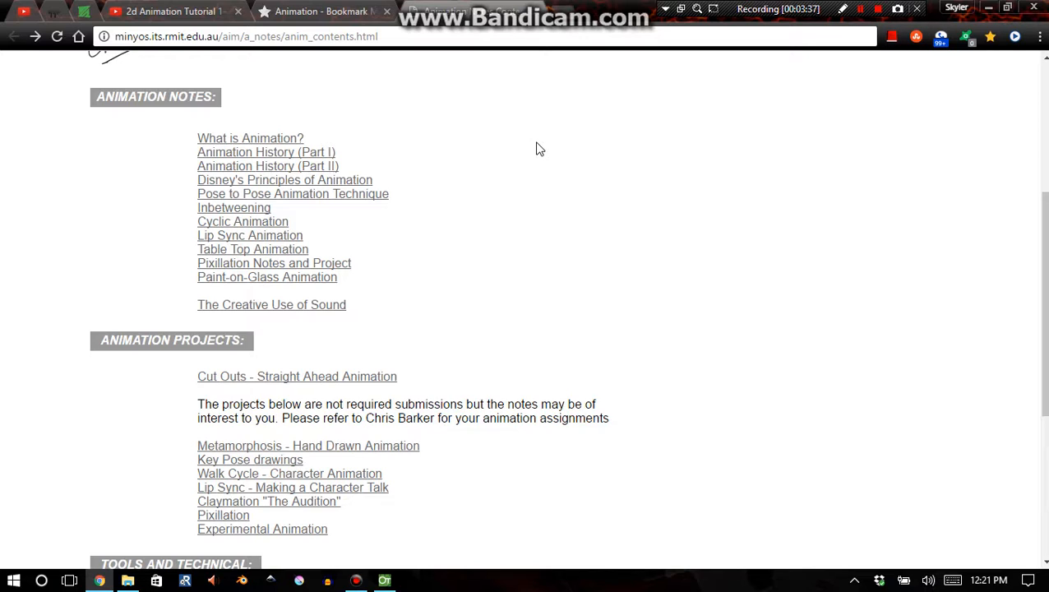
mouse_move(403, 282)
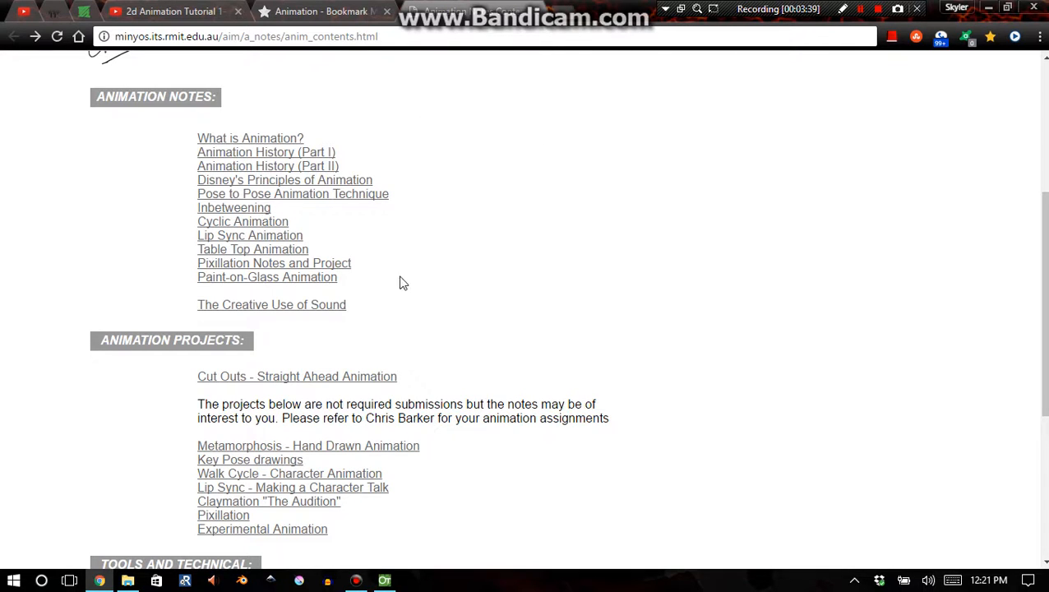
mouse_move(507, 367)
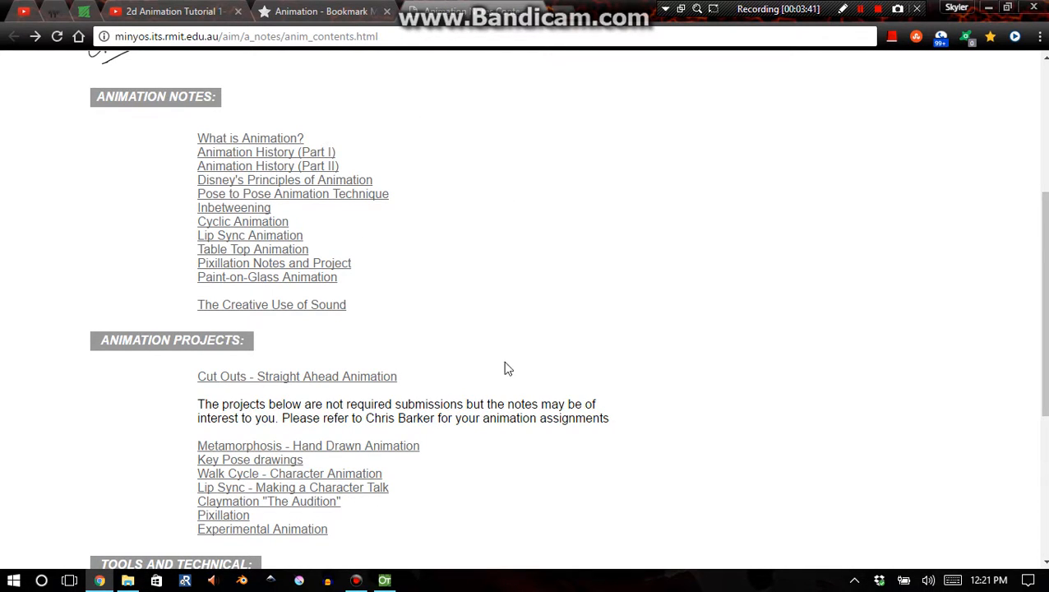
mouse_move(782, 170)
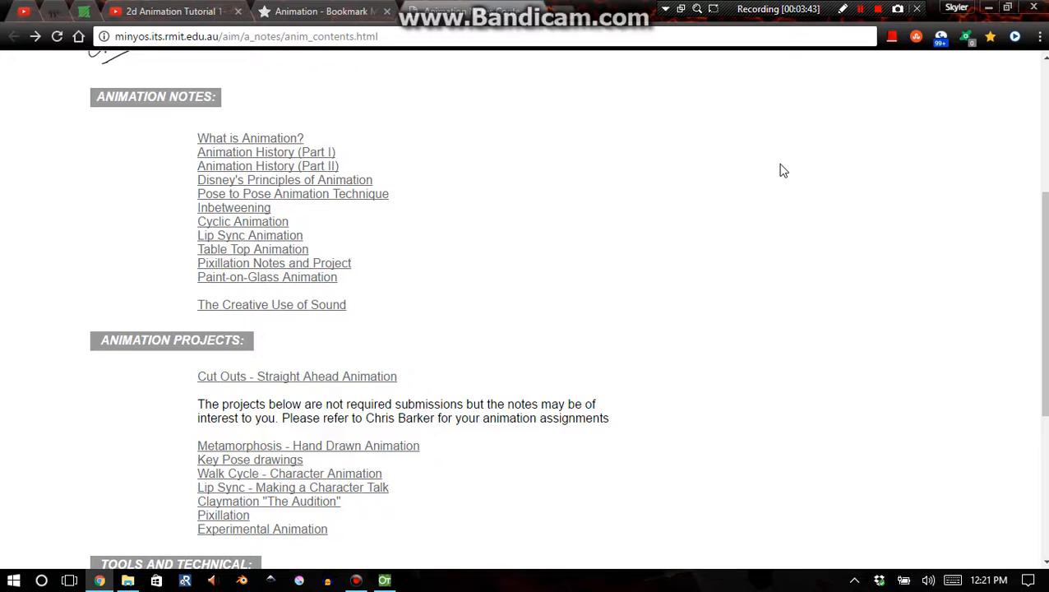
mouse_move(267, 198)
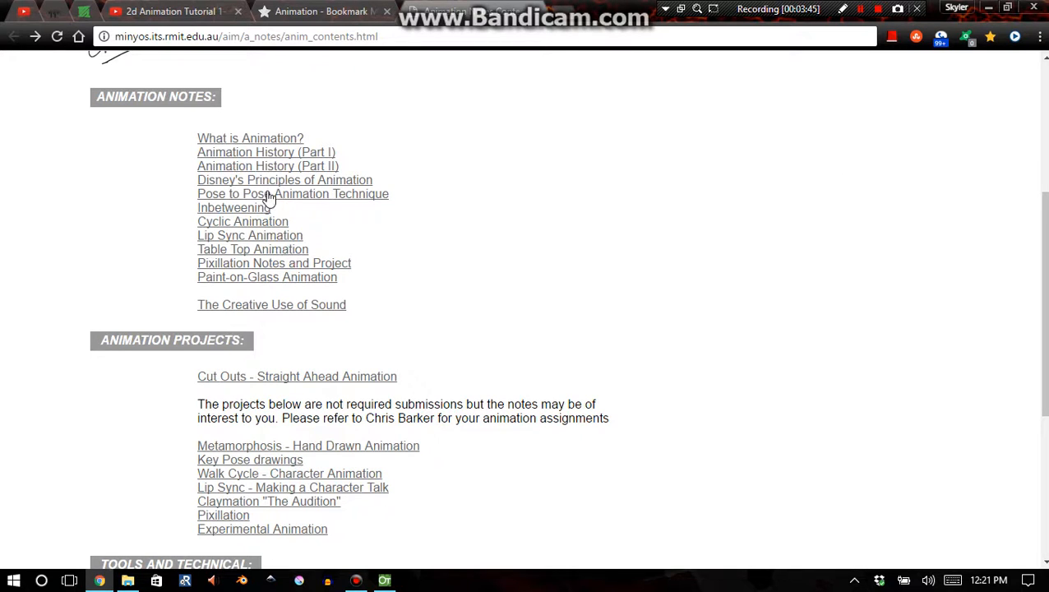
mouse_move(292, 193)
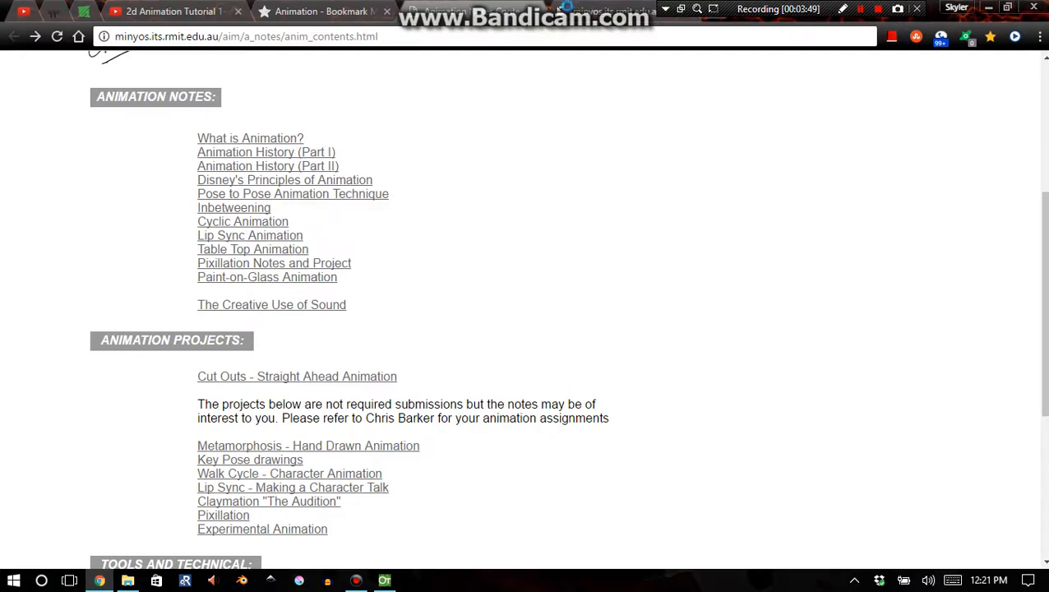
- Open the Pose to Pose Animation Technique notes from the contents list
click(293, 193)
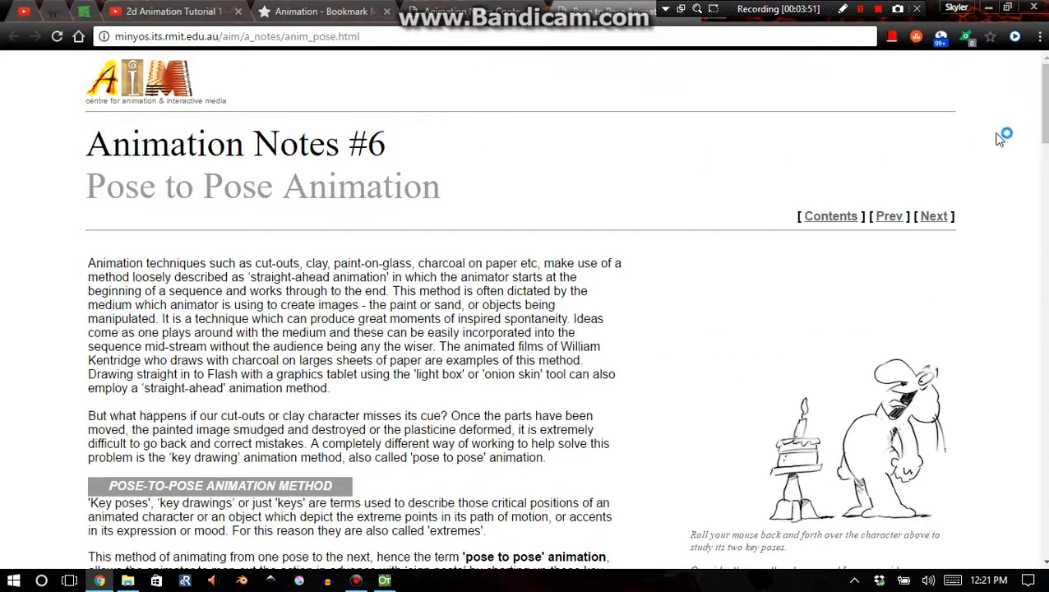
- Scroll the Pose to Pose page down to the Working Rough sketches
scroll(down, 3)
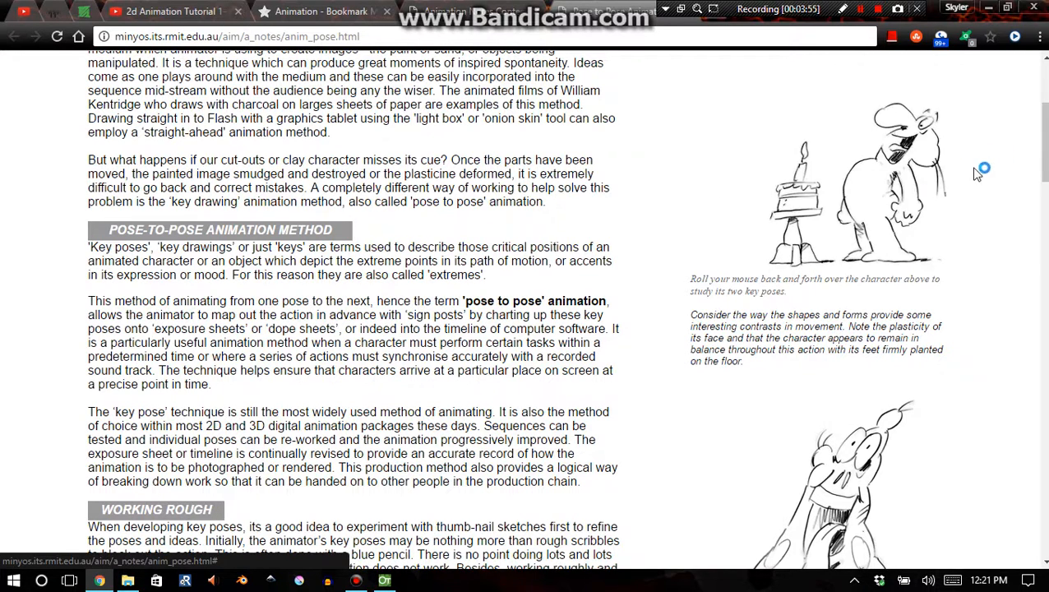
mouse_move(896, 197)
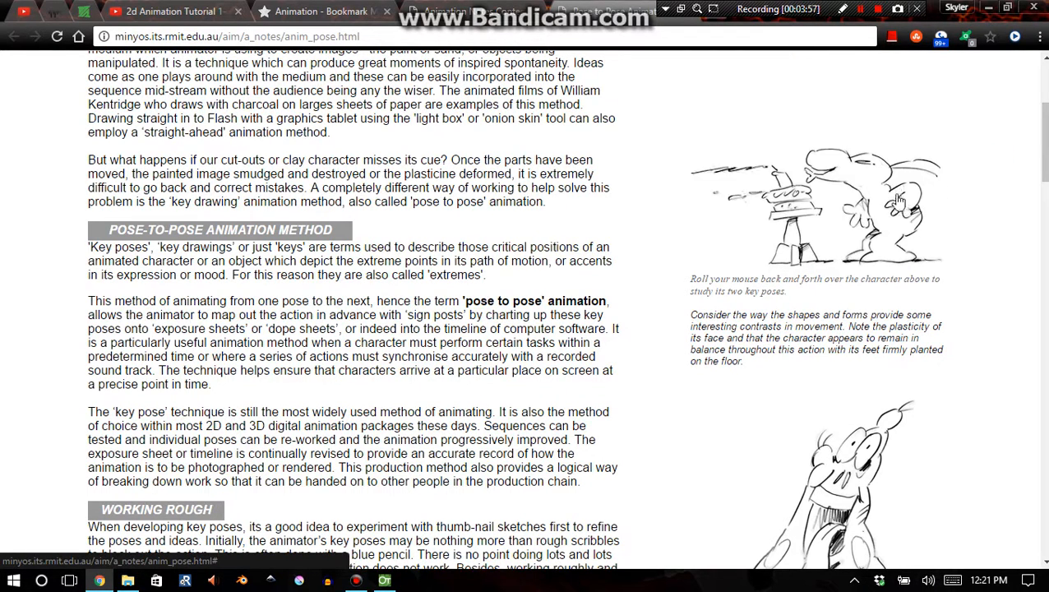
mouse_move(736, 191)
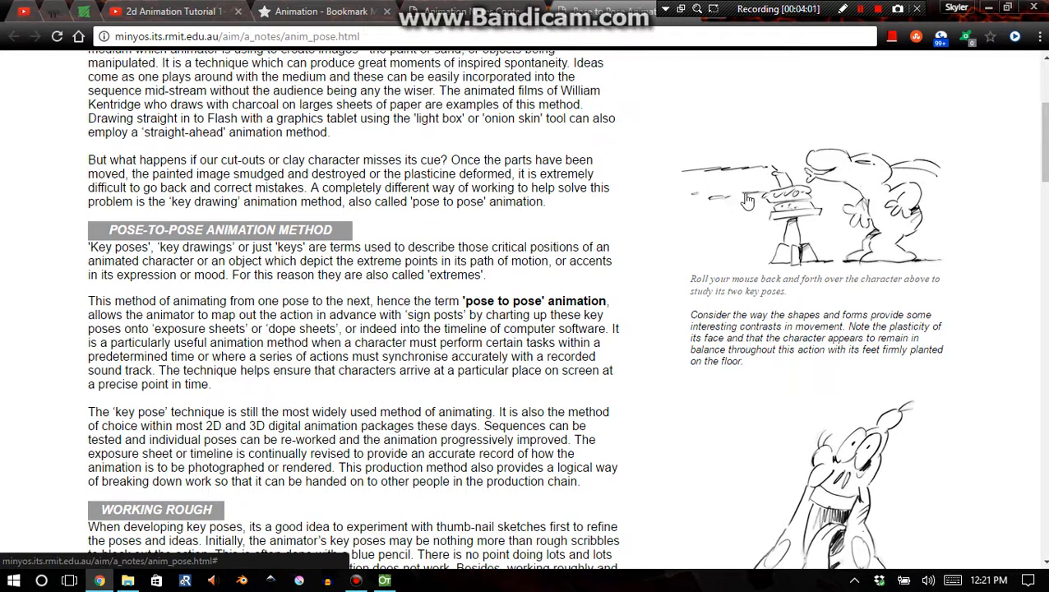
mouse_move(987, 197)
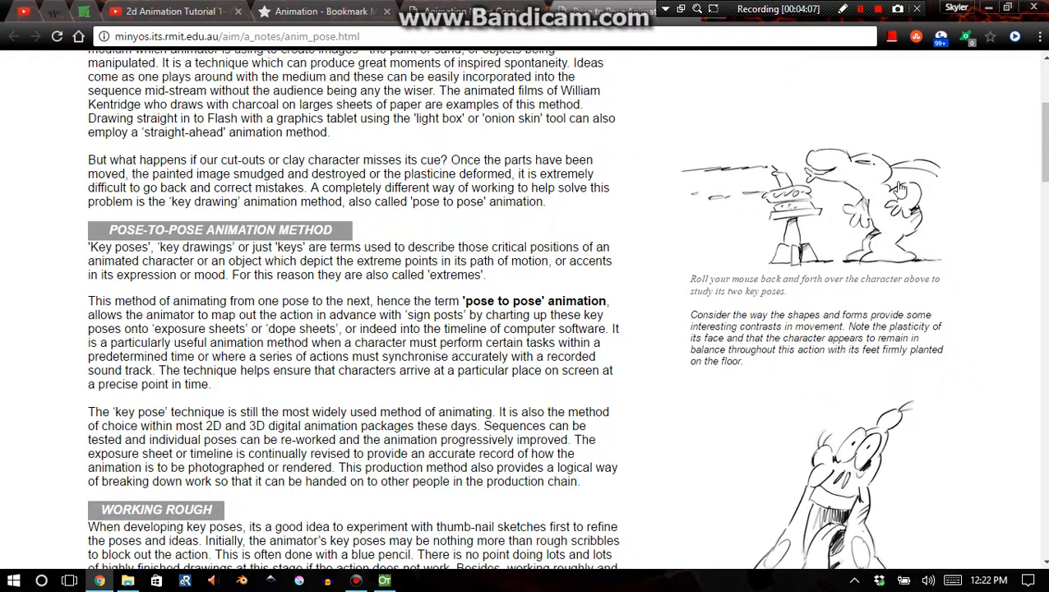
mouse_move(892, 161)
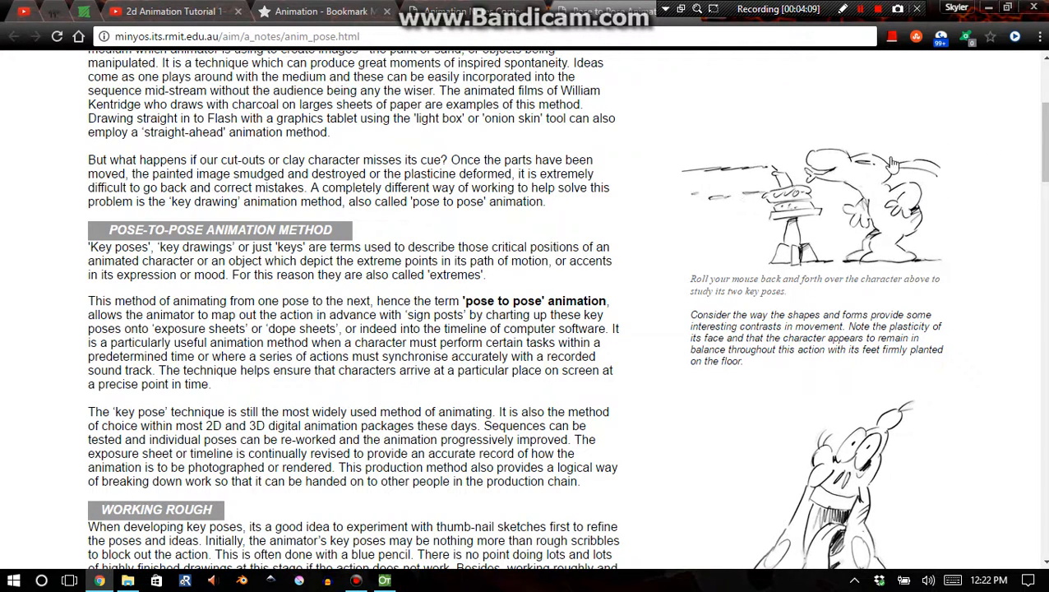
mouse_move(904, 117)
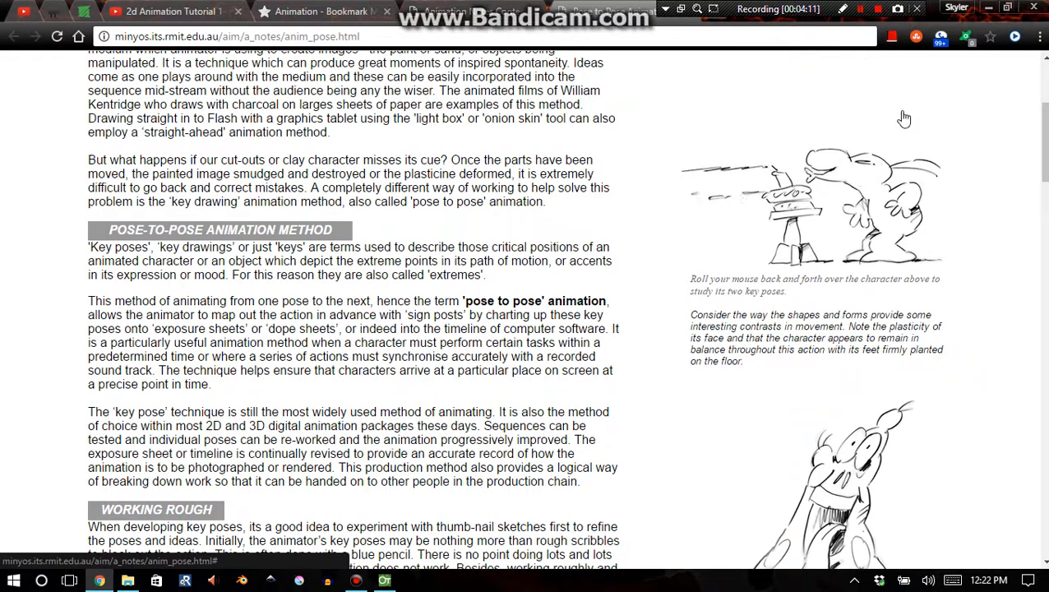
mouse_move(929, 135)
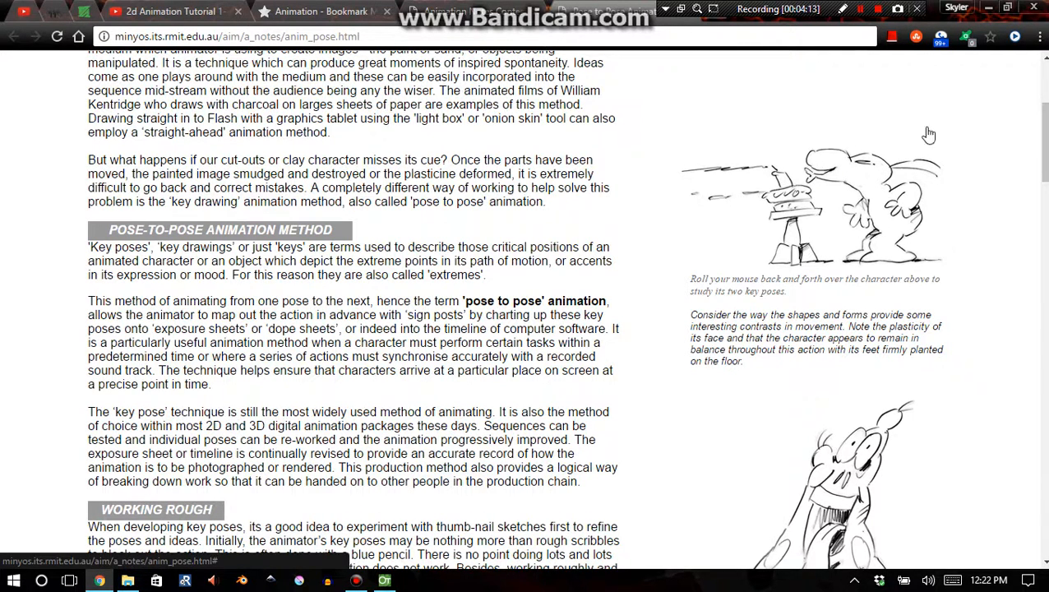
mouse_move(876, 162)
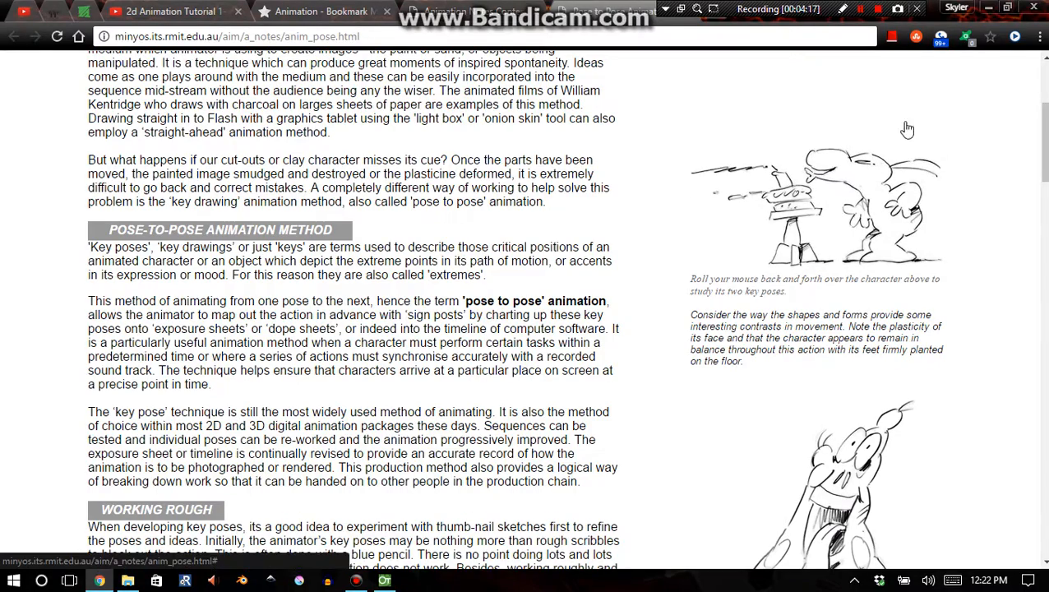
scroll(down, 3)
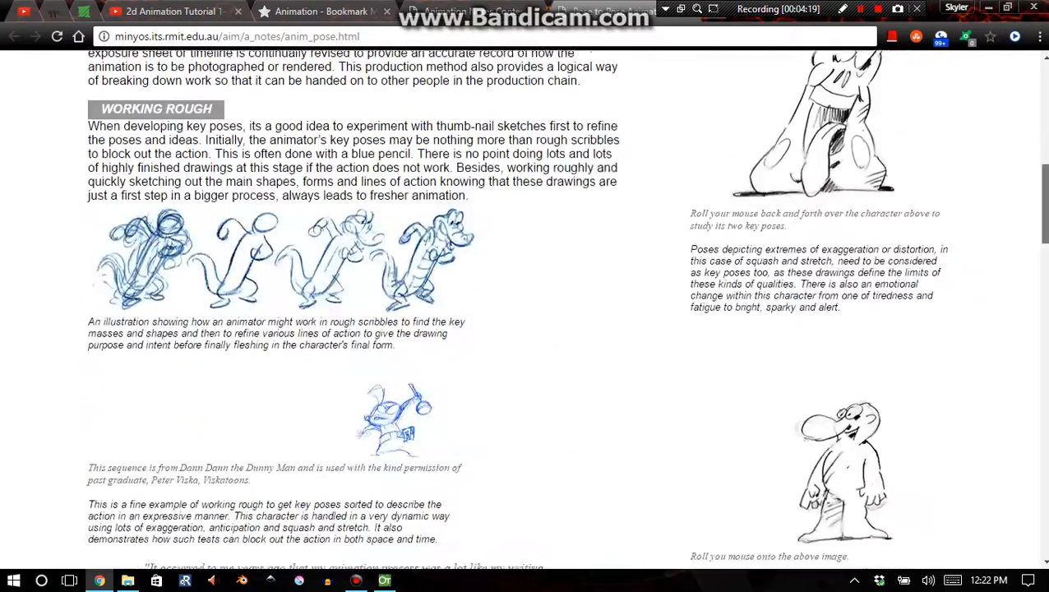
- Skim the Planning Key Poses examples, then go back to the contents page
scroll(up, 3)
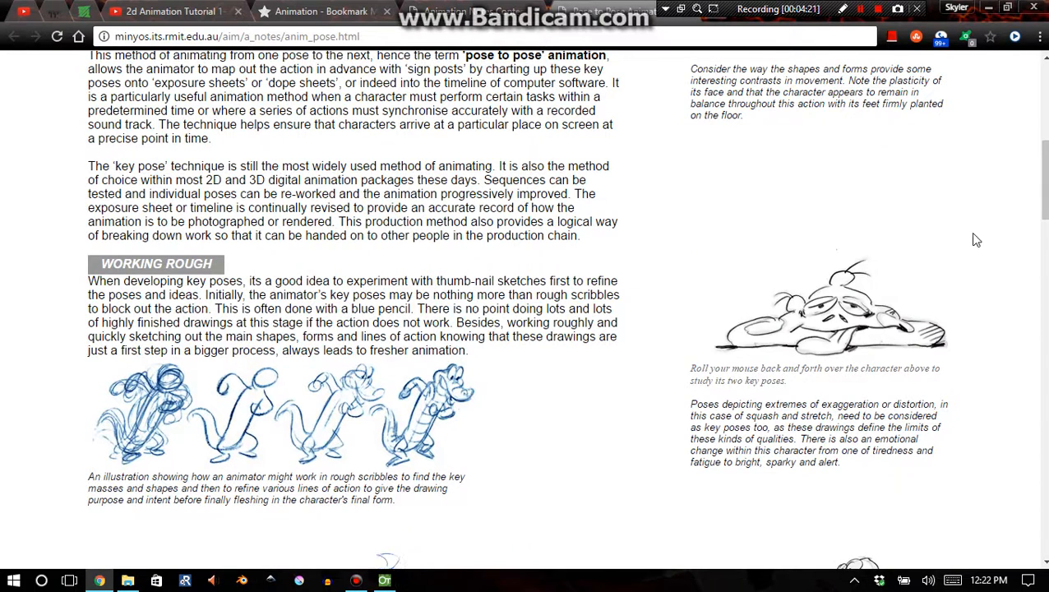
mouse_move(869, 302)
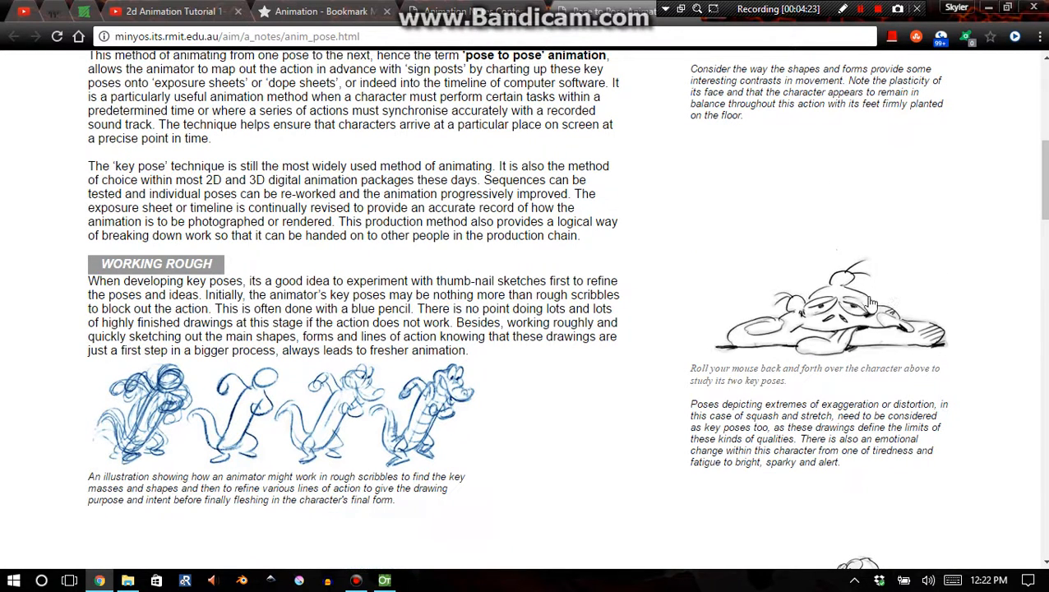
mouse_move(898, 293)
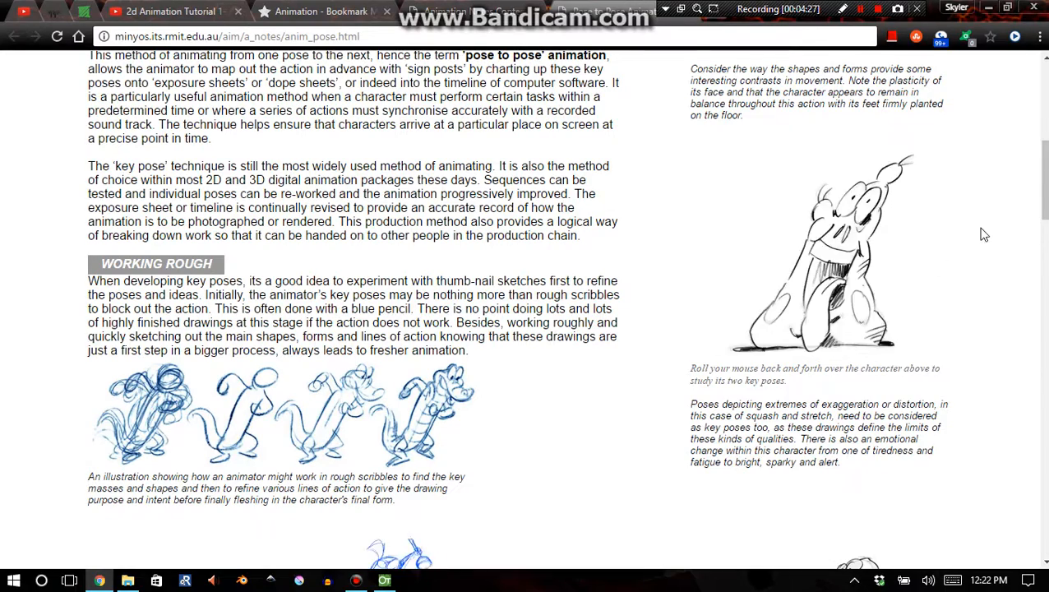
scroll(down, 3)
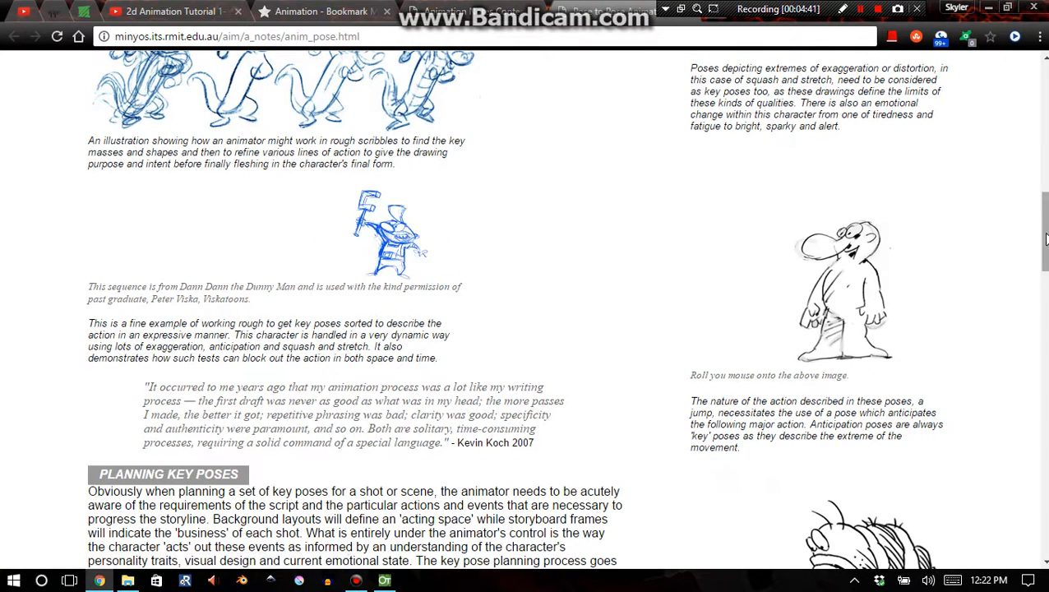
scroll(down, 3)
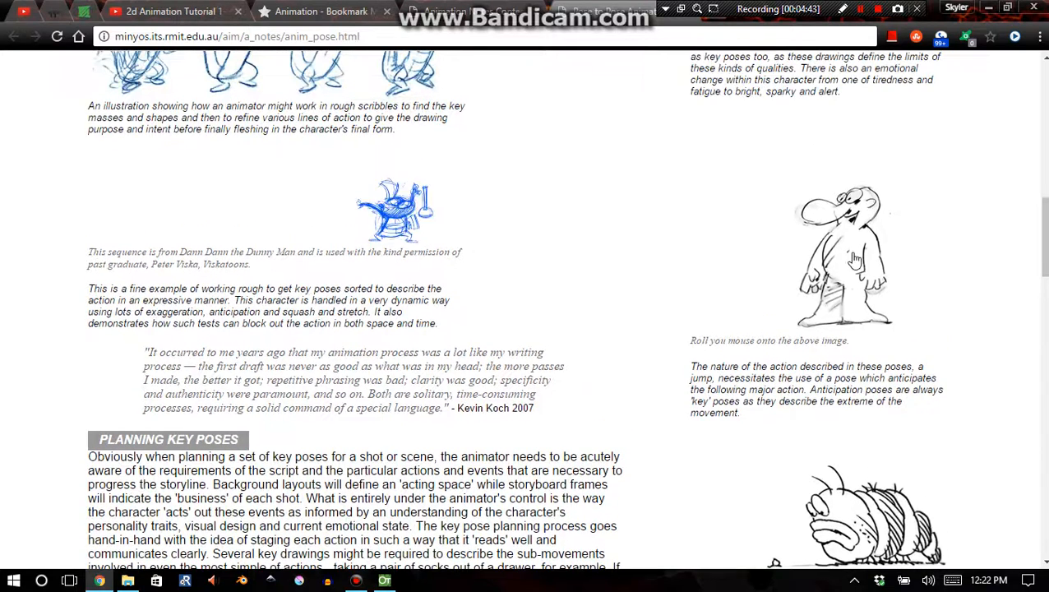
mouse_move(843, 255)
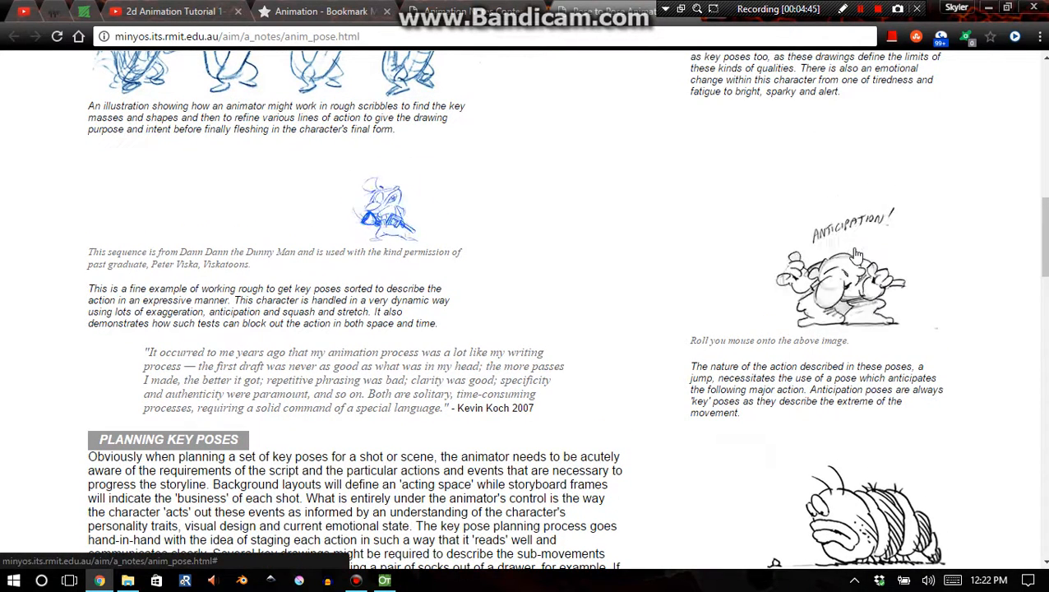
mouse_move(386, 197)
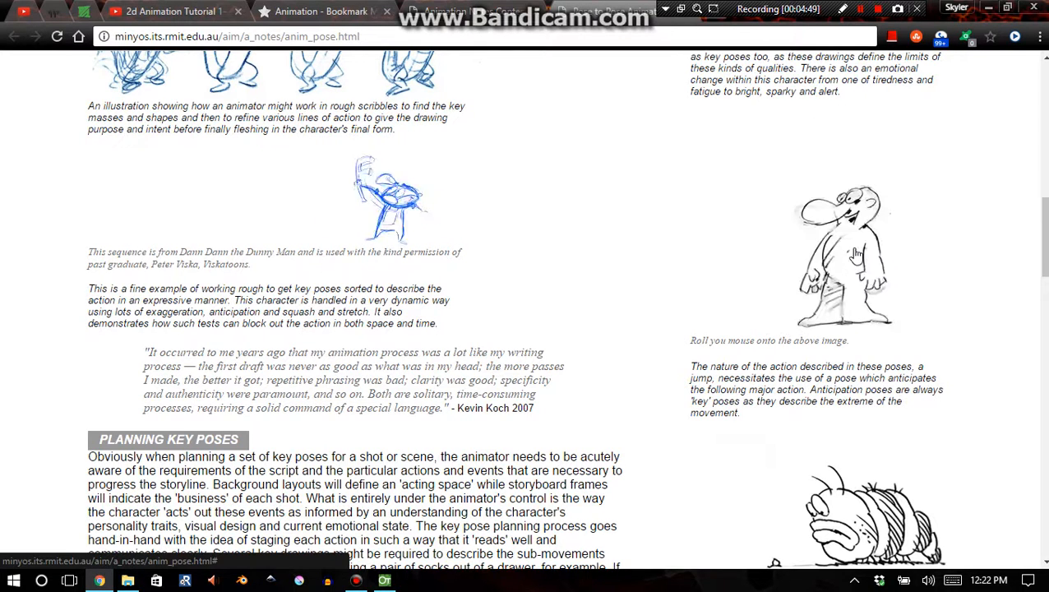
mouse_move(855, 252)
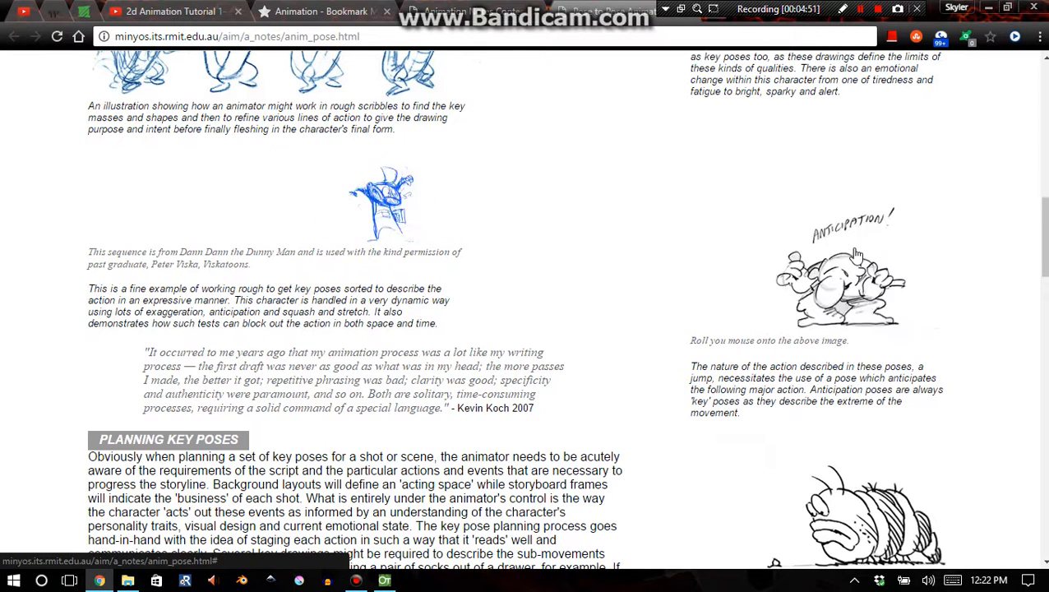
mouse_move(854, 255)
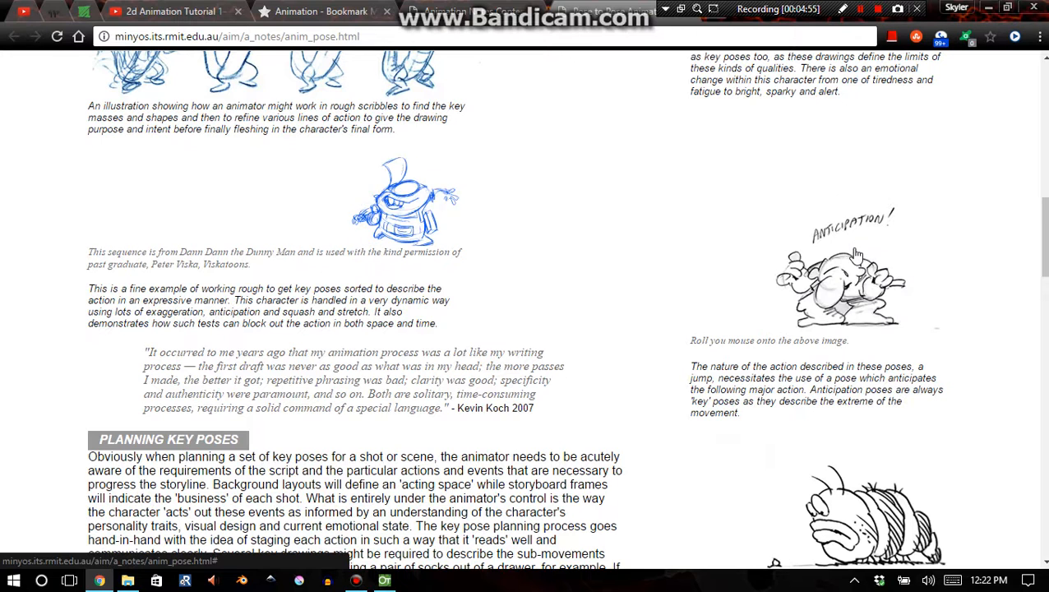
mouse_move(1025, 211)
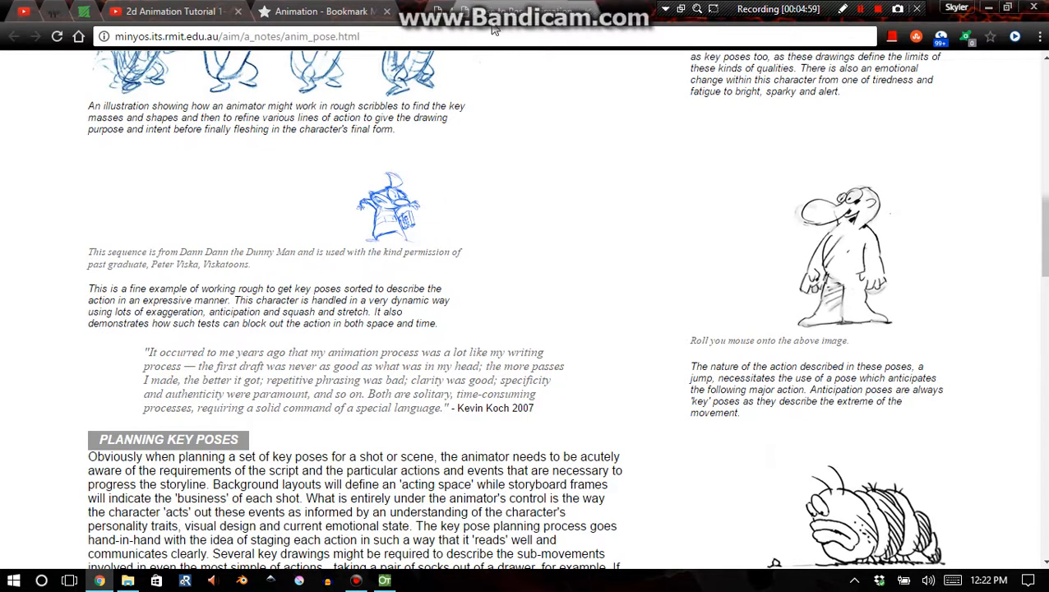
click(14, 36)
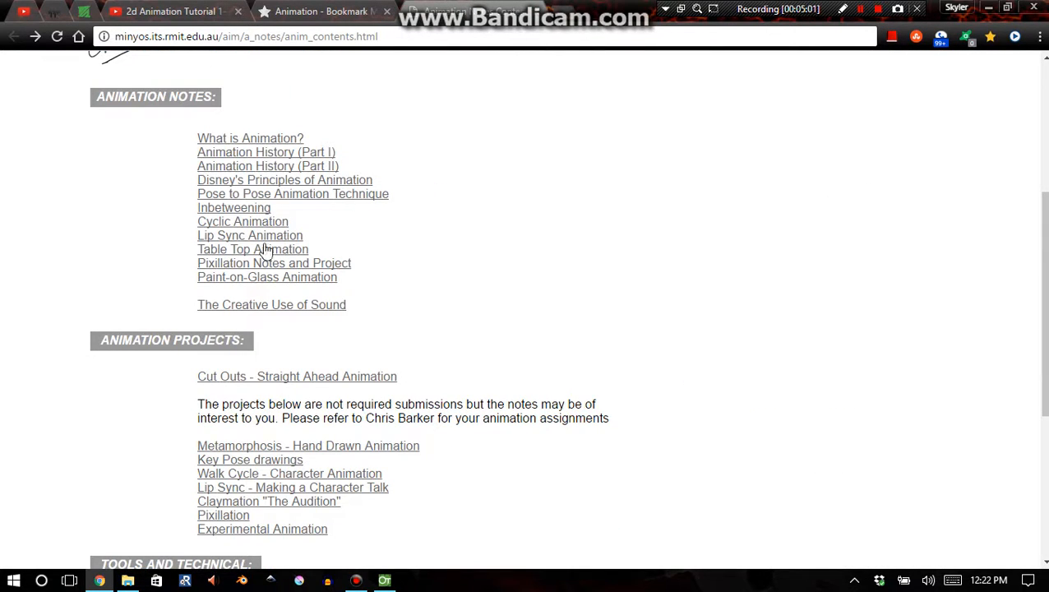
mouse_move(570, 213)
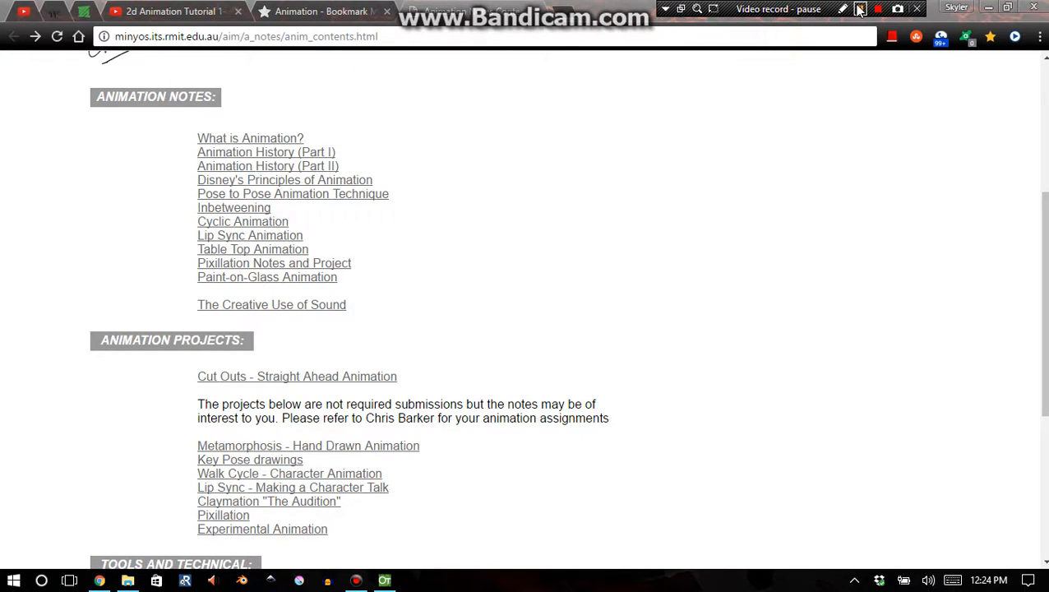
click(861, 9)
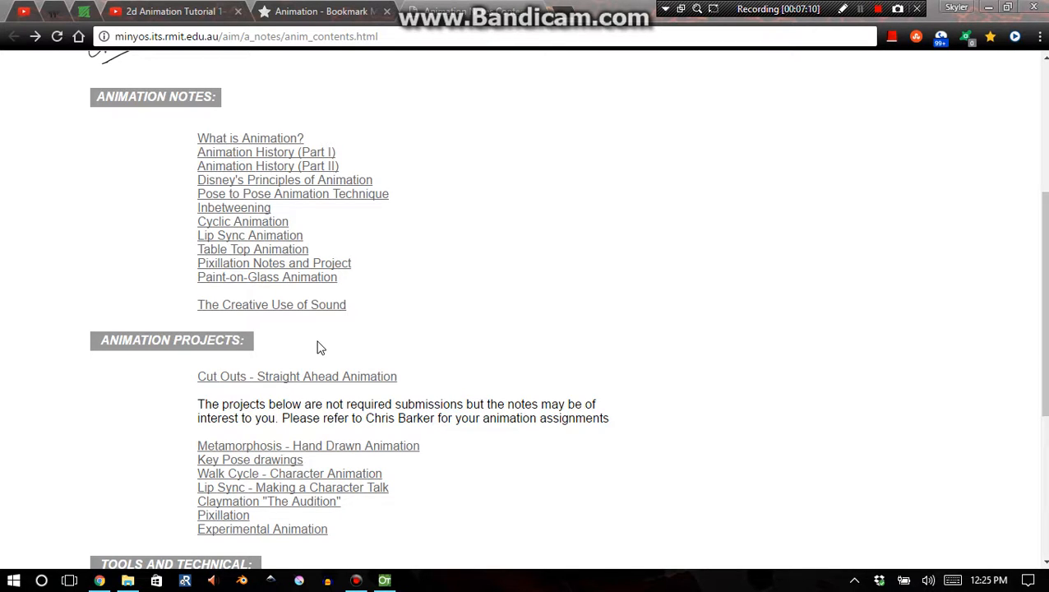
mouse_move(846, 39)
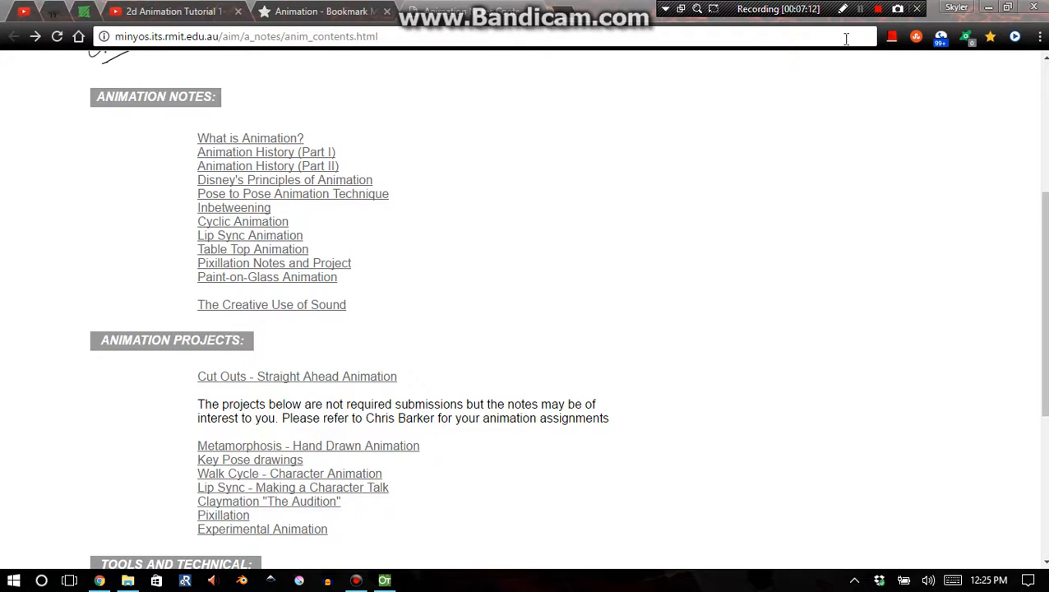
- Open the Inbetweening notes and scroll down to the arm-movement figures 2 and 3
click(233, 207)
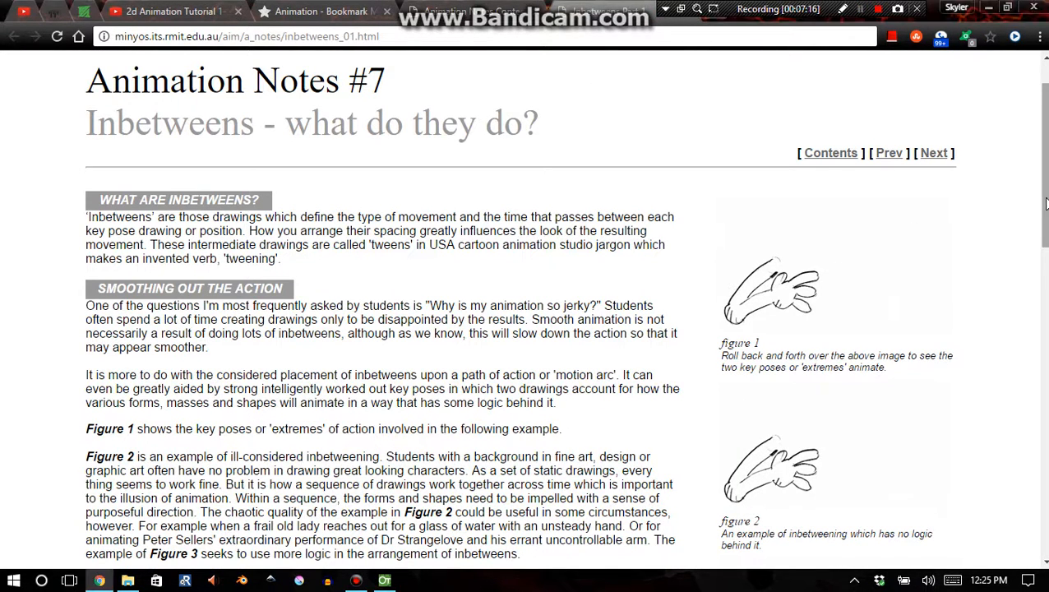
scroll(down, 3)
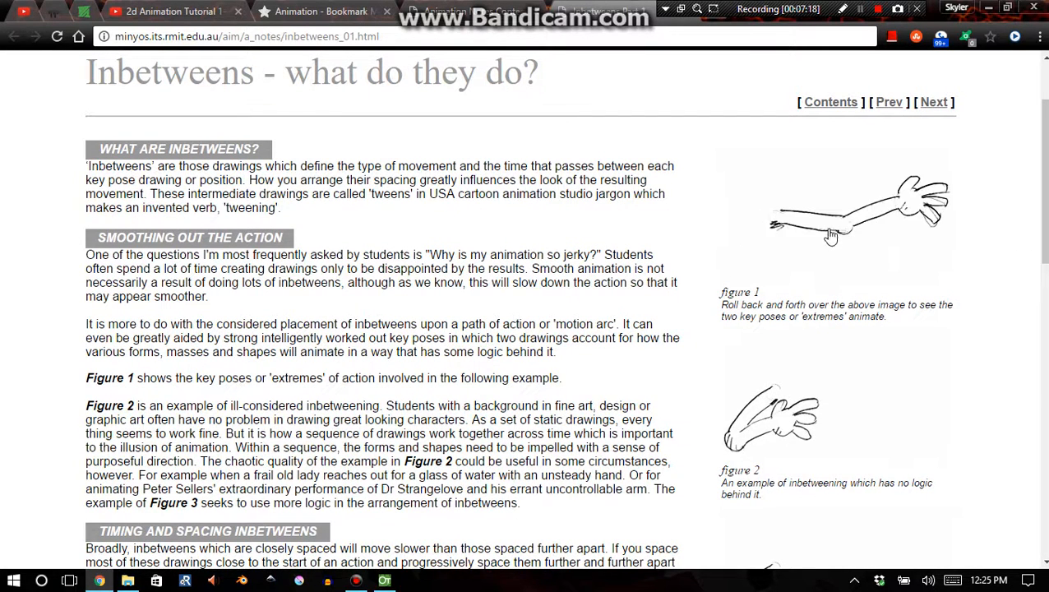
mouse_move(857, 232)
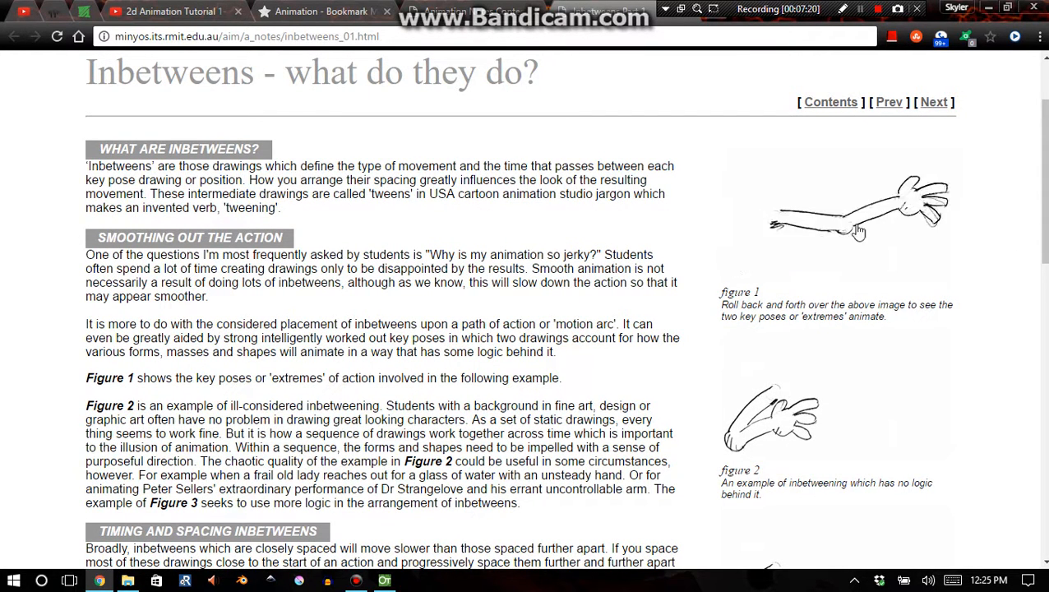
mouse_move(978, 201)
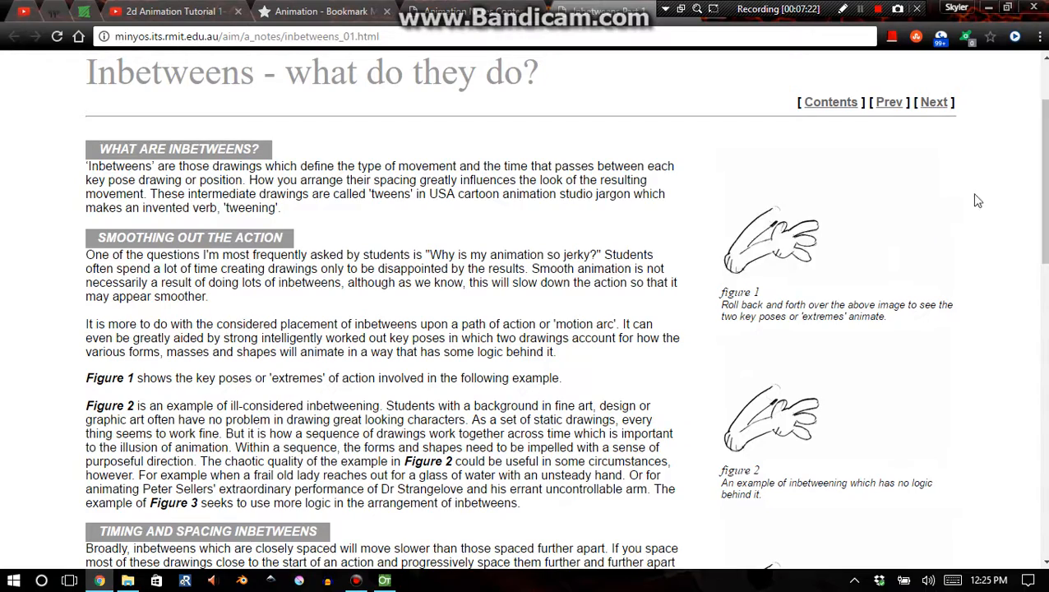
mouse_move(1033, 208)
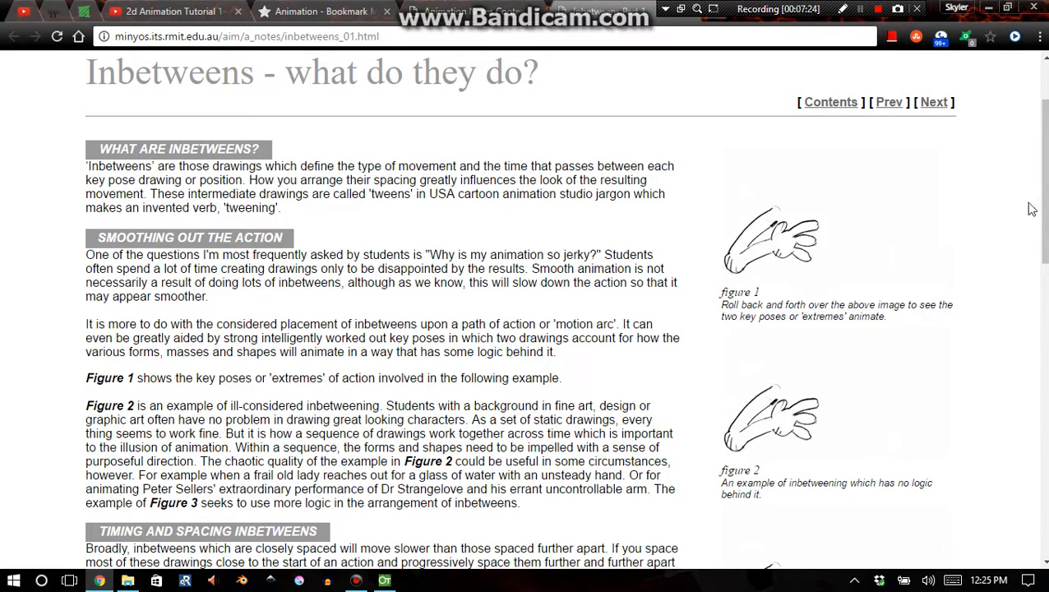
scroll(down, 3)
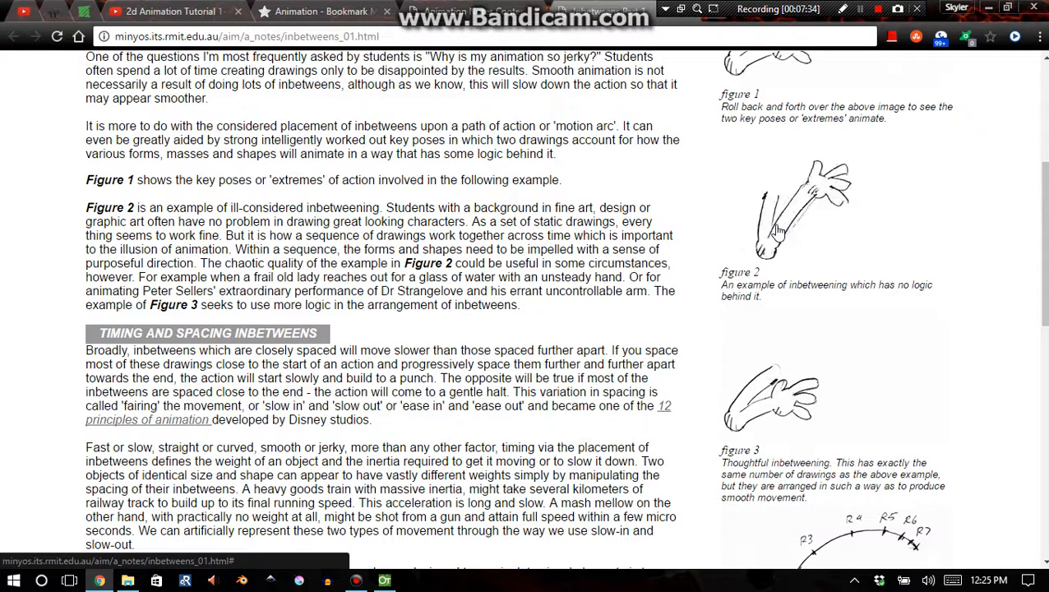
mouse_move(863, 226)
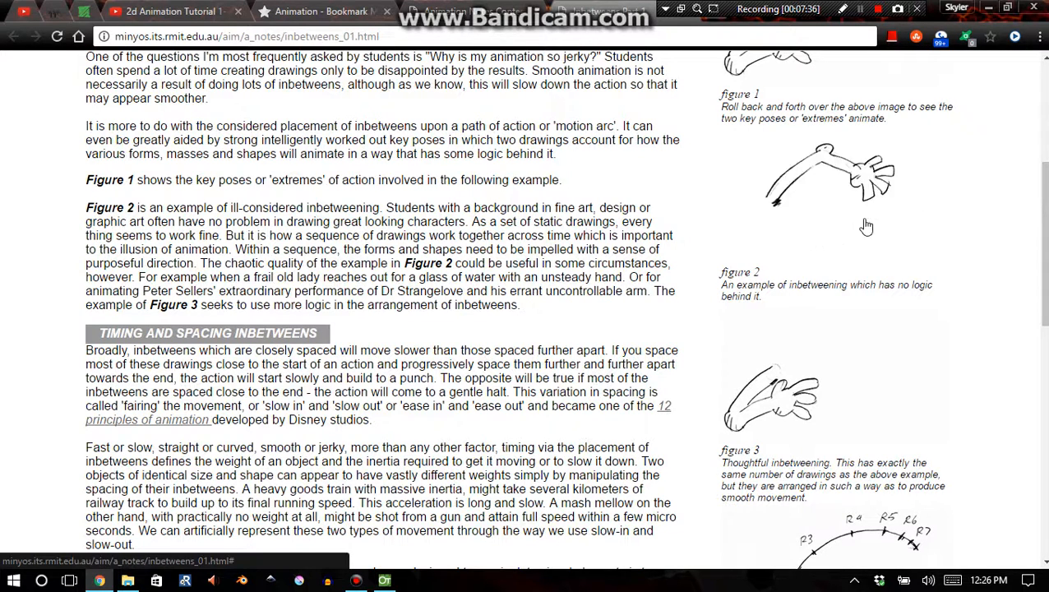
scroll(down, 3)
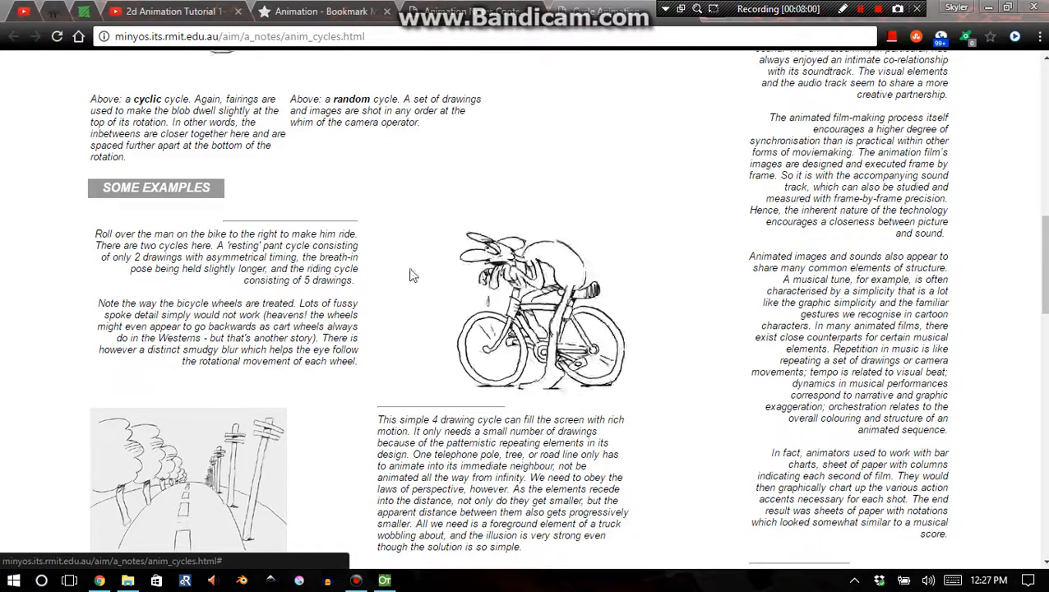
mouse_move(411, 275)
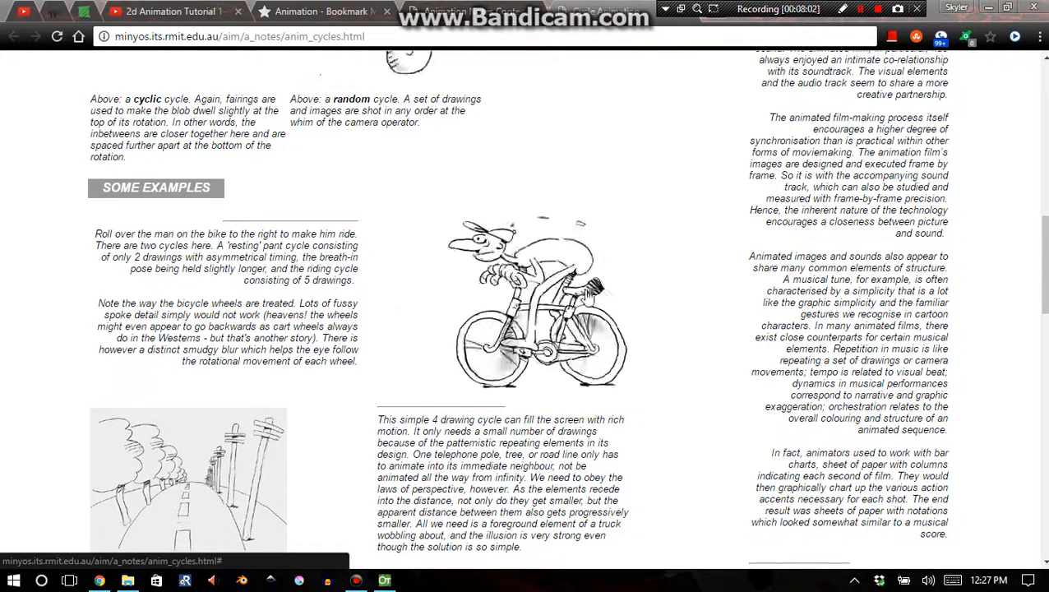
mouse_move(538, 337)
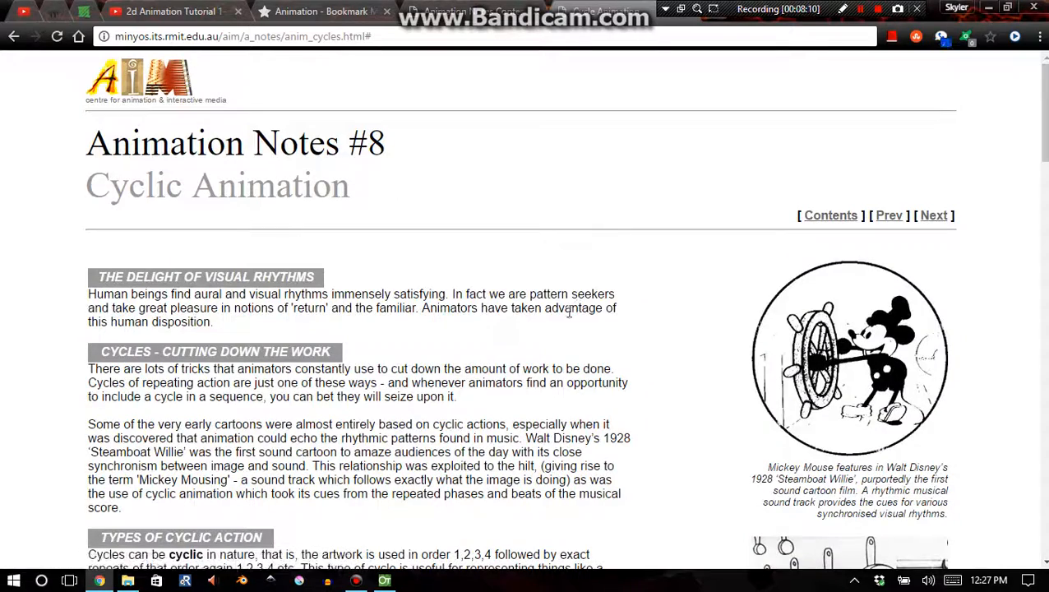
- Scroll the Cyclic Animation notes past Some Examples into Offset Cycles
scroll(down, 3)
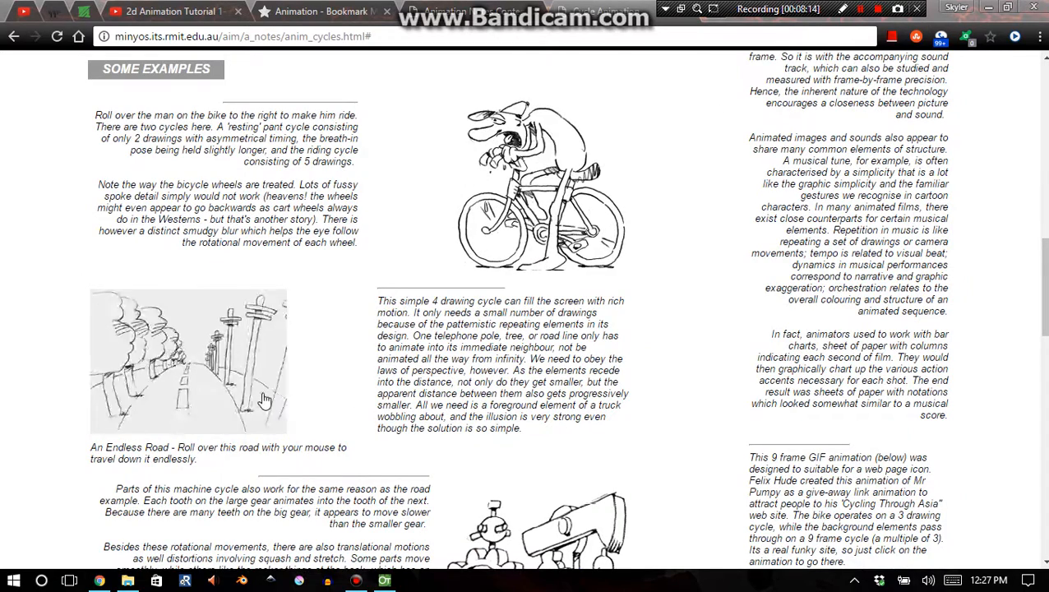
mouse_move(258, 408)
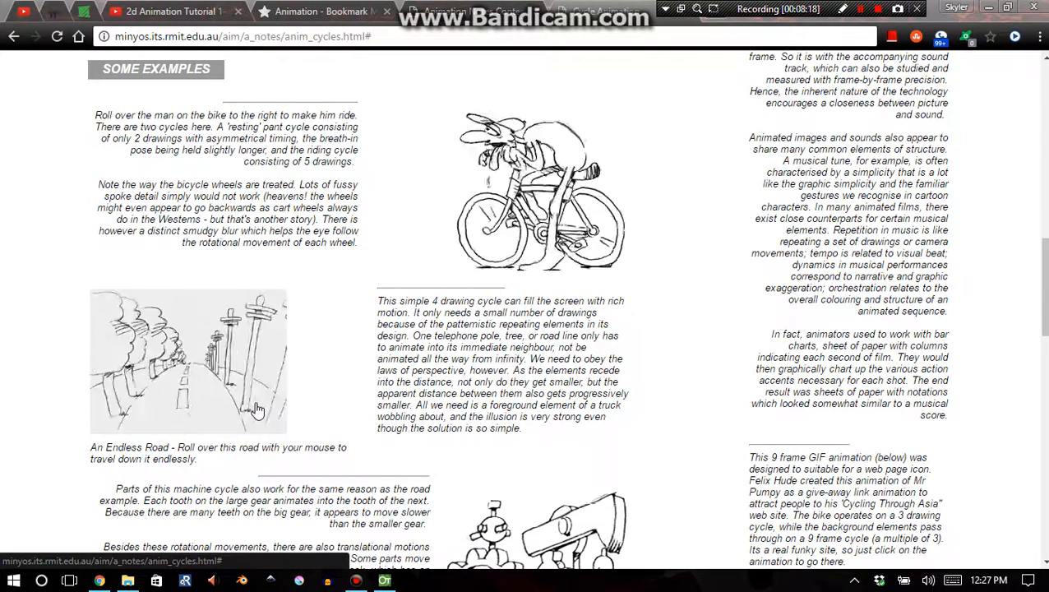
scroll(down, 3)
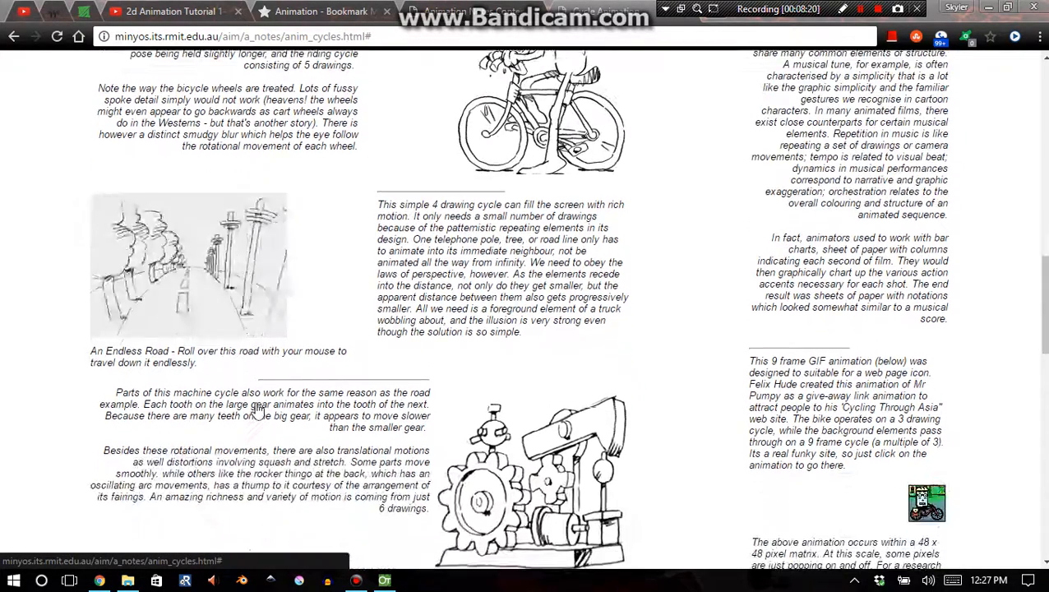
scroll(down, 3)
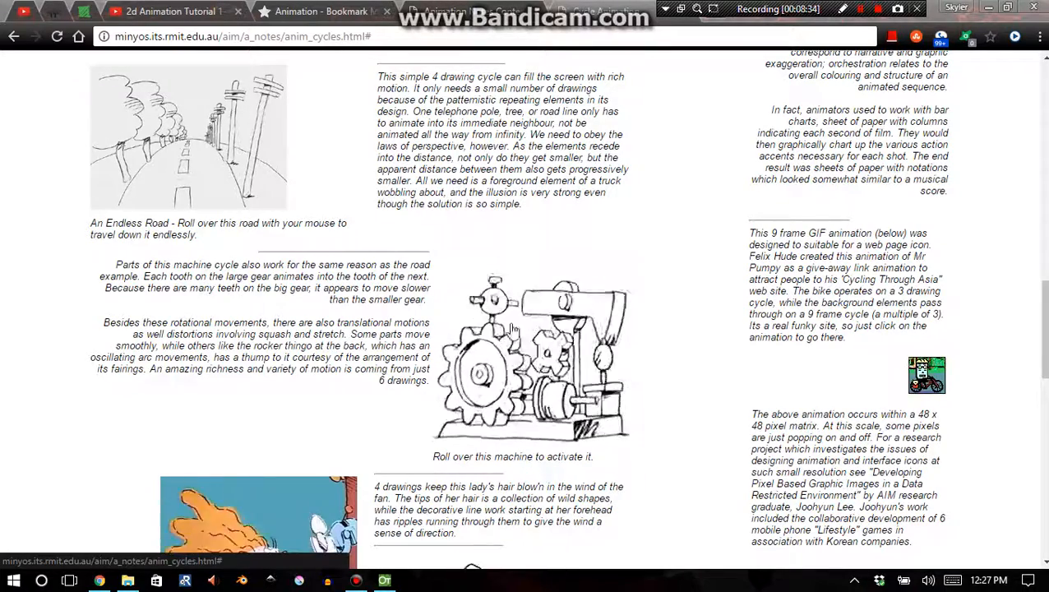
mouse_move(563, 401)
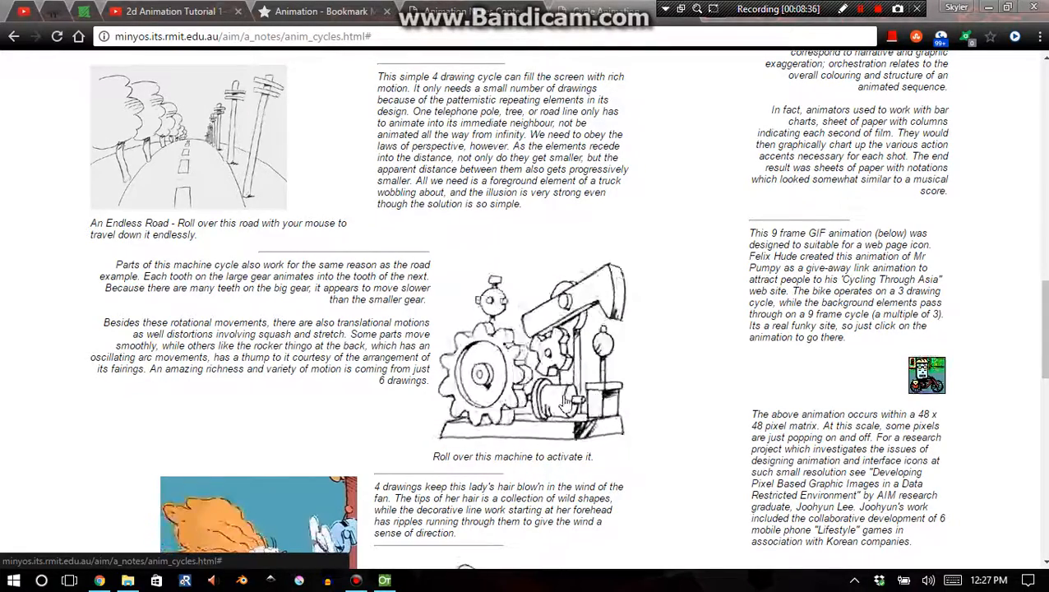
mouse_move(688, 338)
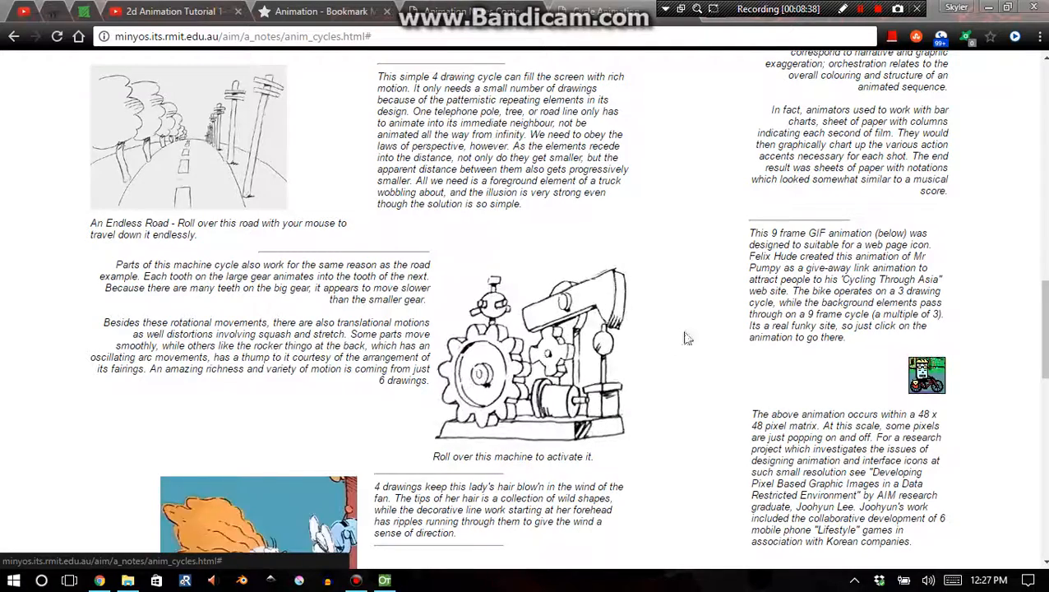
scroll(down, 3)
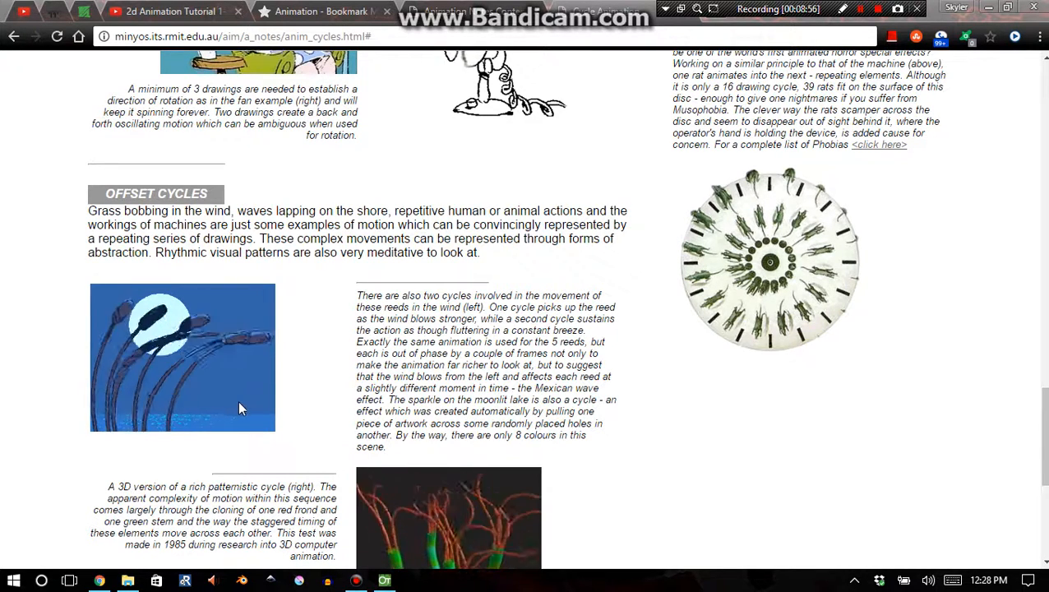
mouse_move(305, 364)
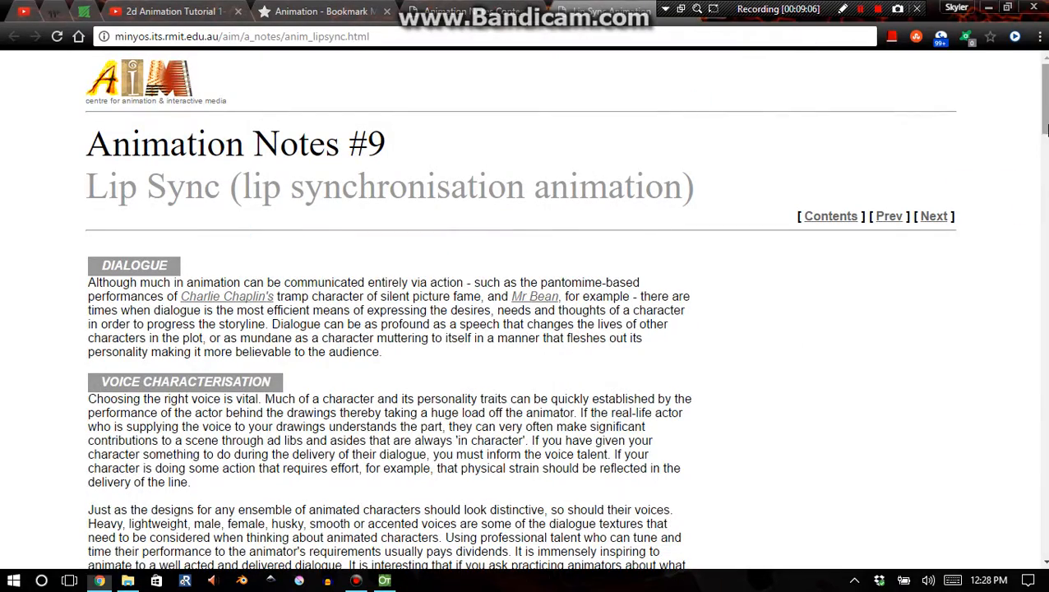
- Skim the Lip Sync notes down to Tips, then return to the contents page
scroll(down, 3)
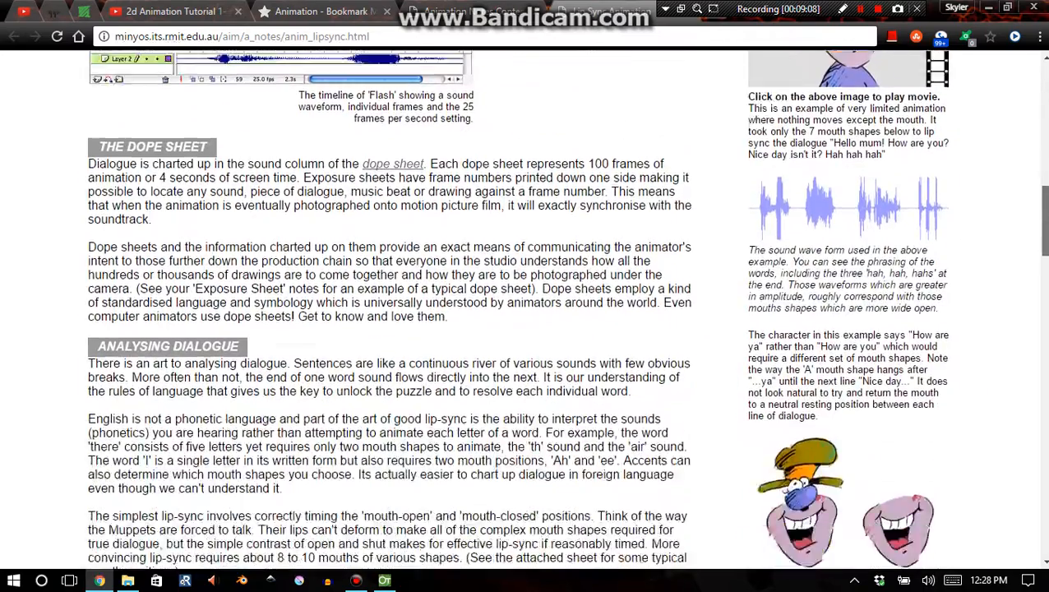
scroll(down, 3)
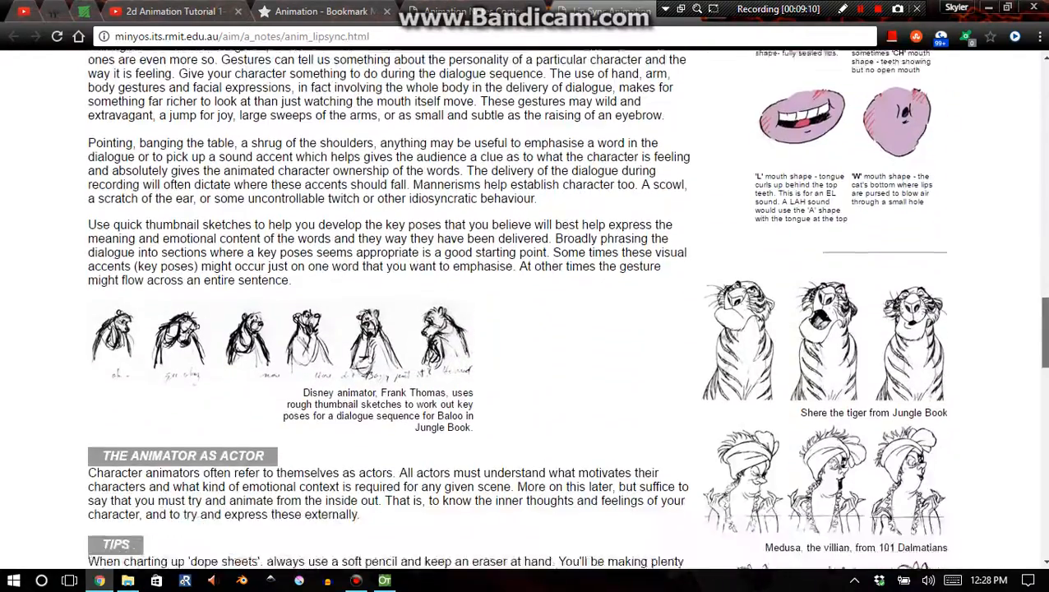
scroll(down, 3)
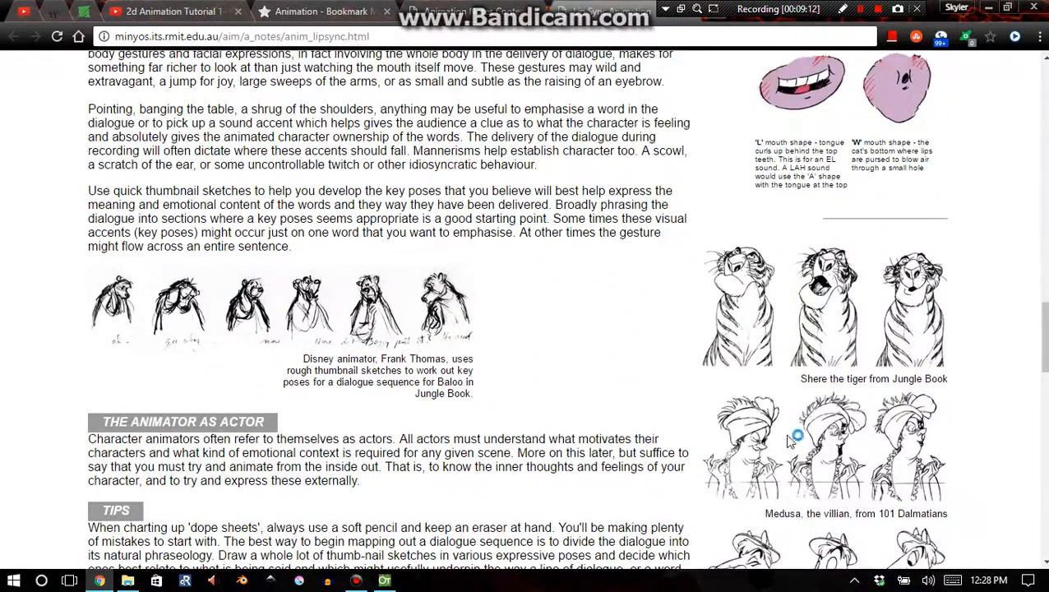
scroll(down, 3)
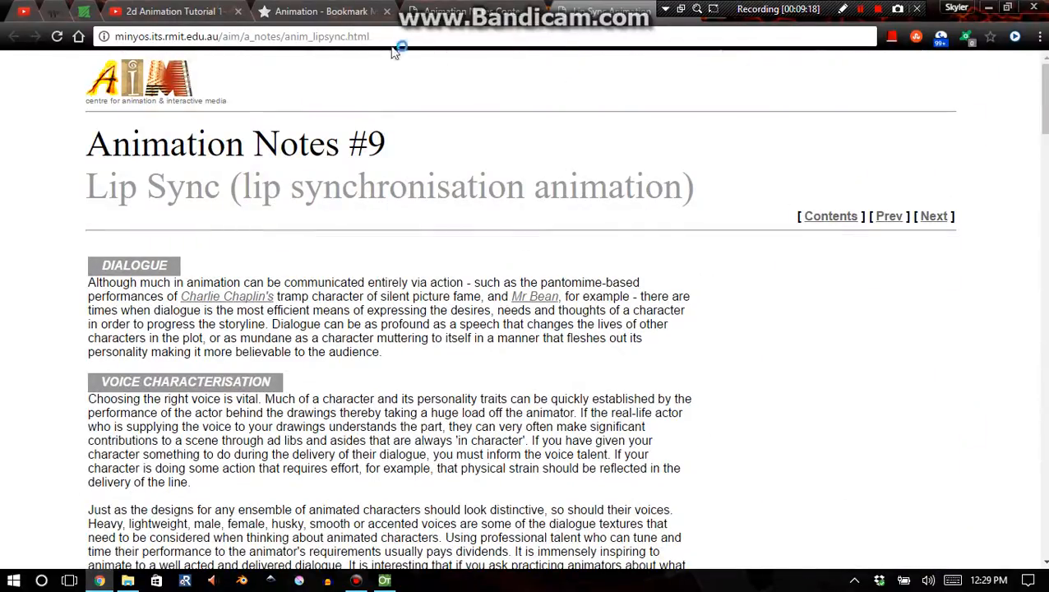
click(829, 217)
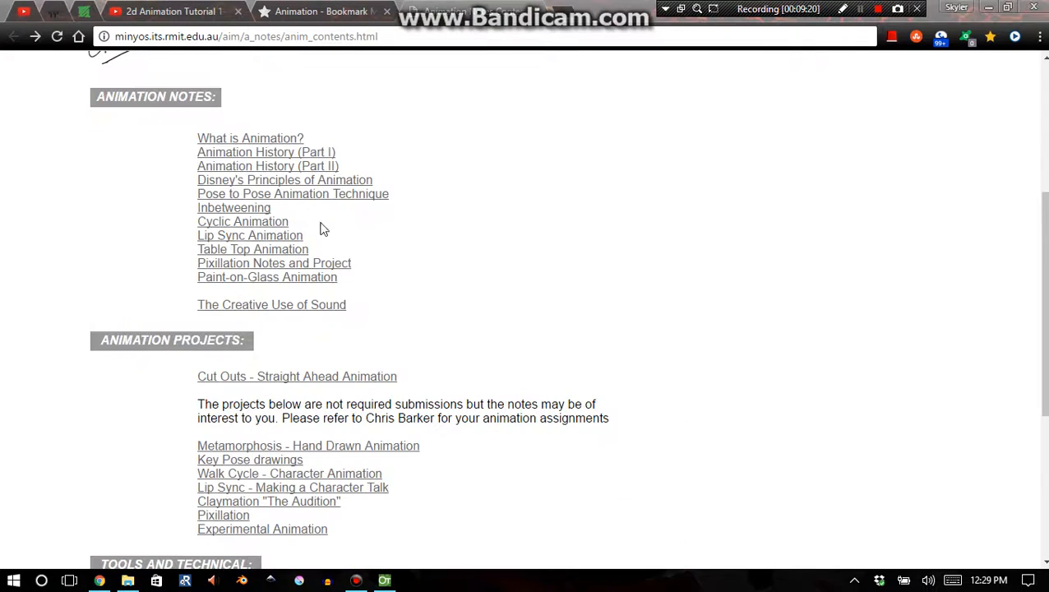
mouse_move(275, 262)
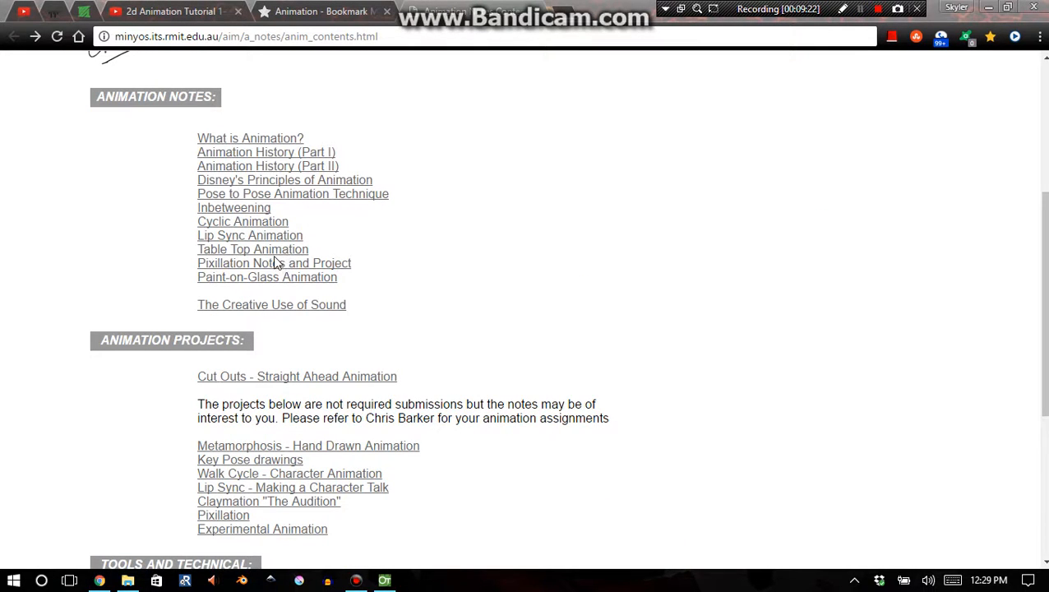
mouse_move(267, 257)
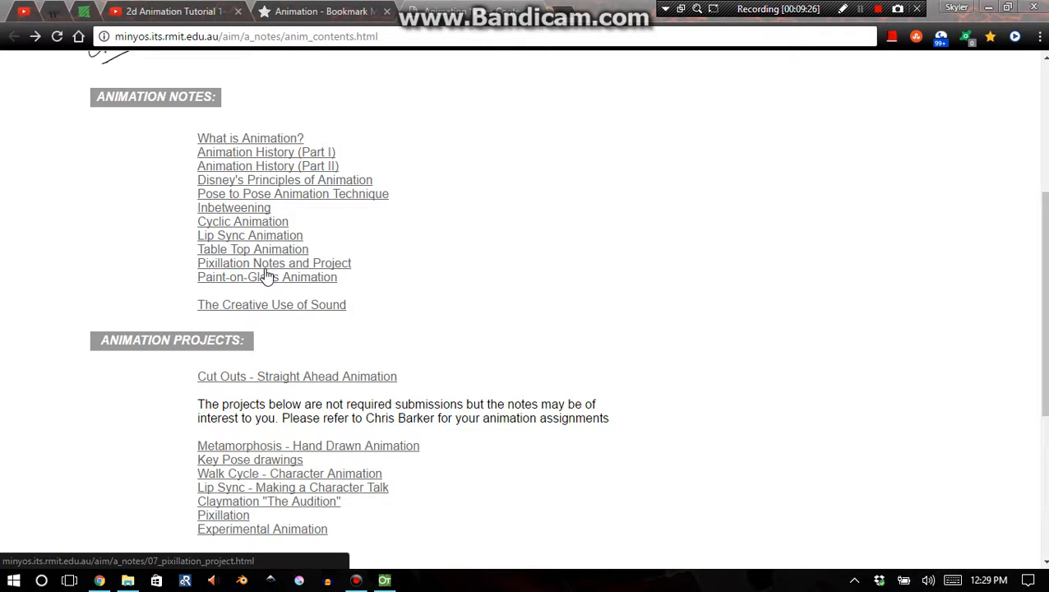
mouse_move(276, 276)
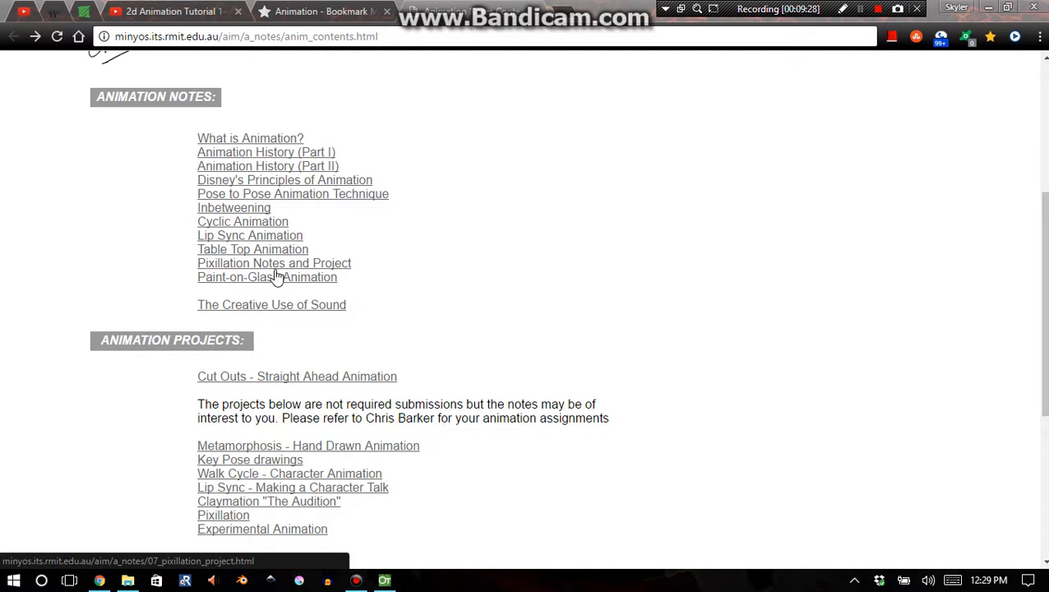
mouse_move(328, 276)
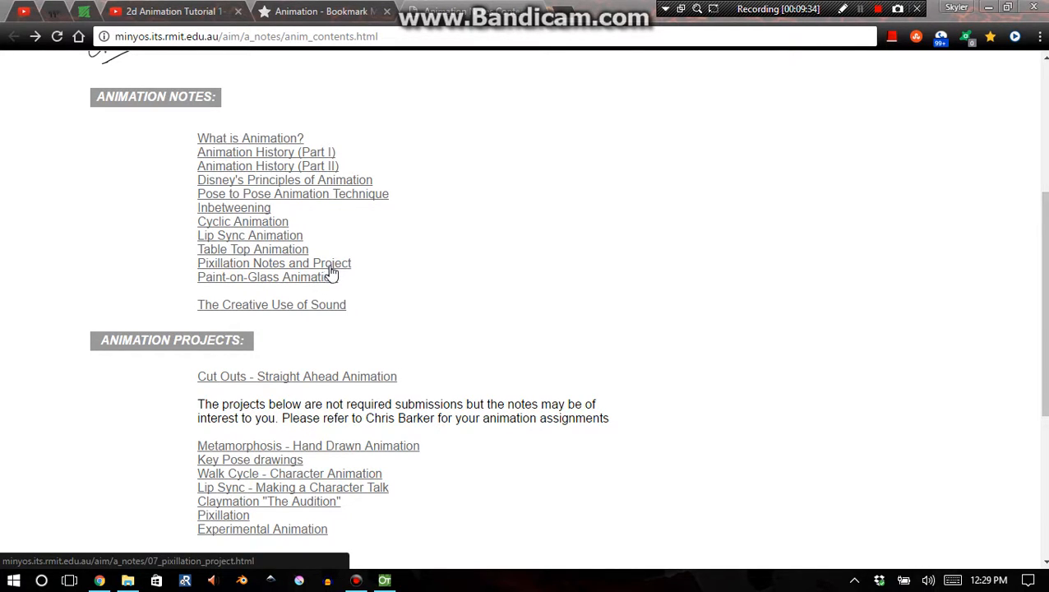
mouse_move(267, 277)
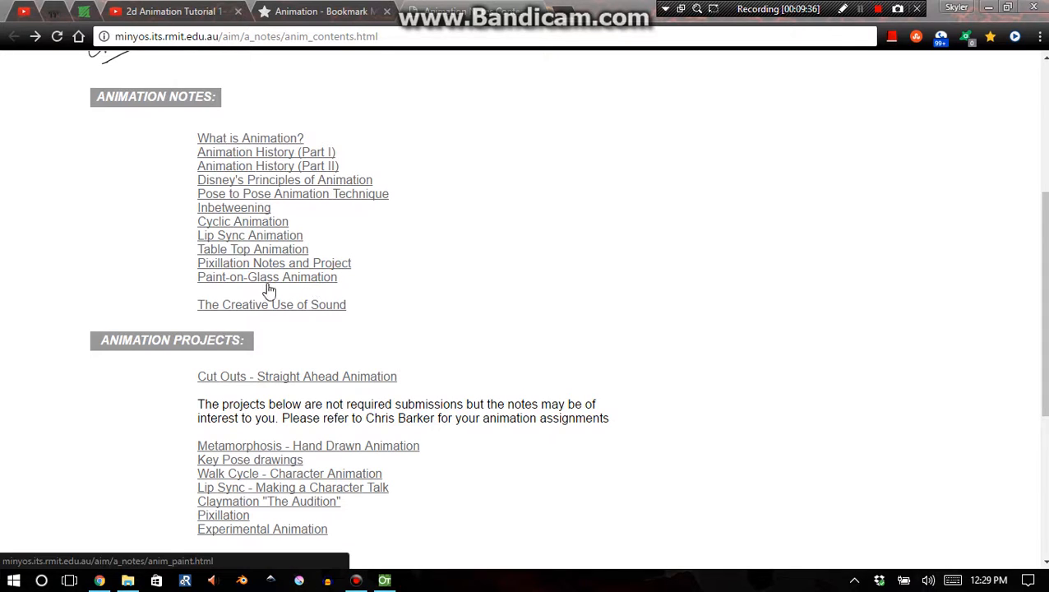
mouse_move(306, 320)
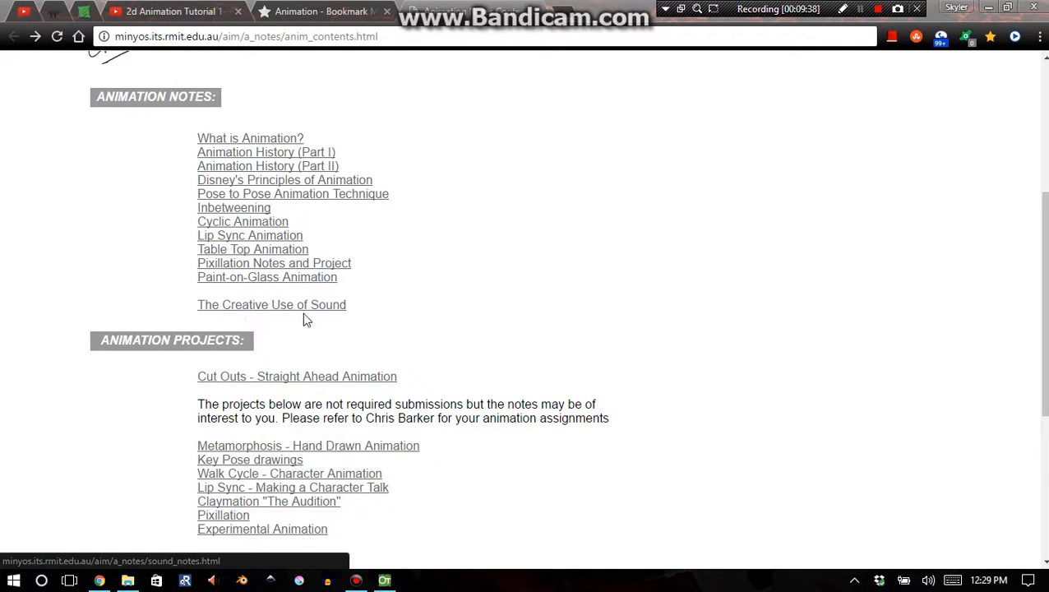
- Switch to the Orphanlast YouTube channel tab
click(860, 9)
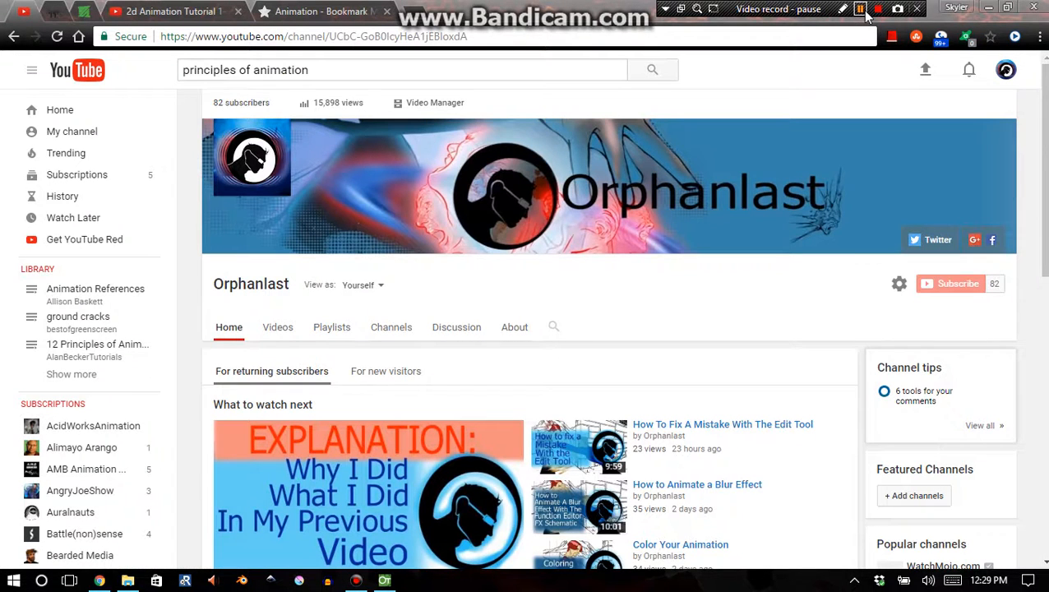
click(860, 9)
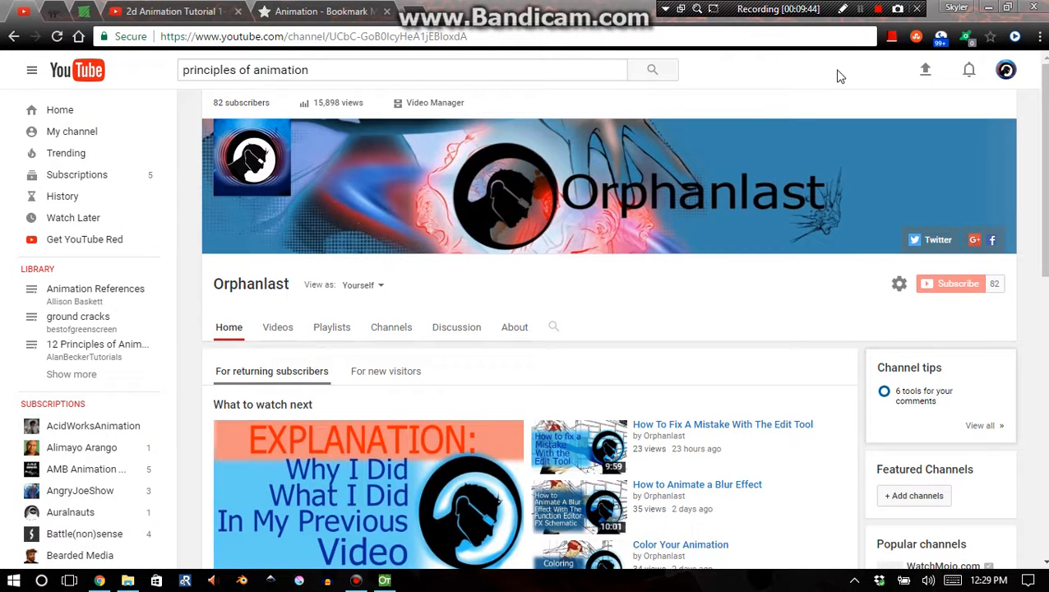